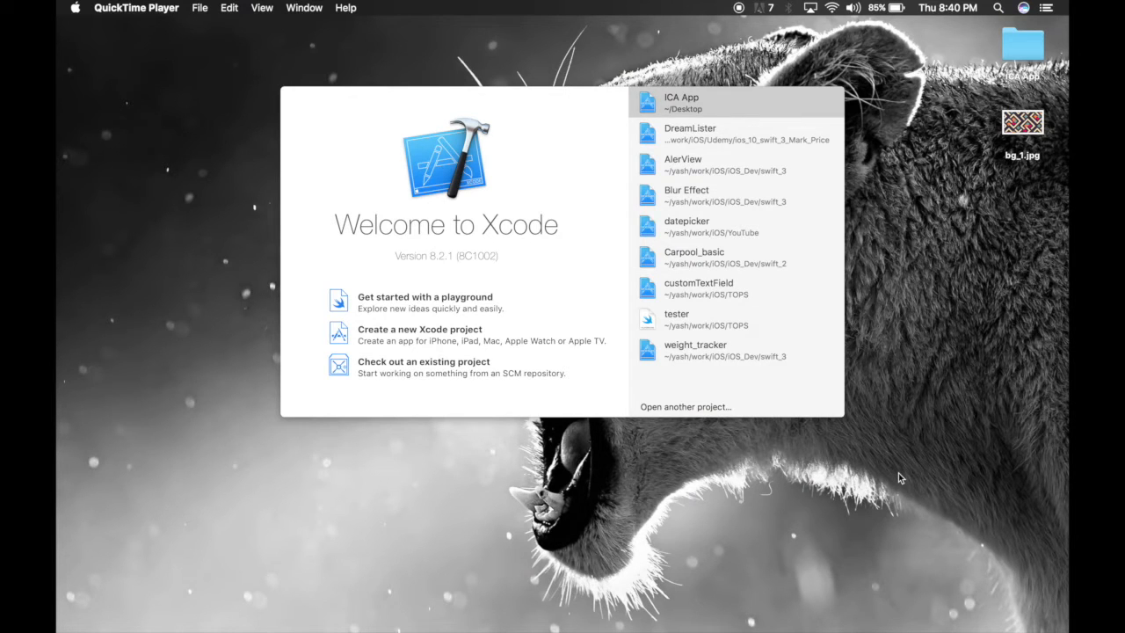
{"action": "mouse_move", "coordinate": [805, 607]}
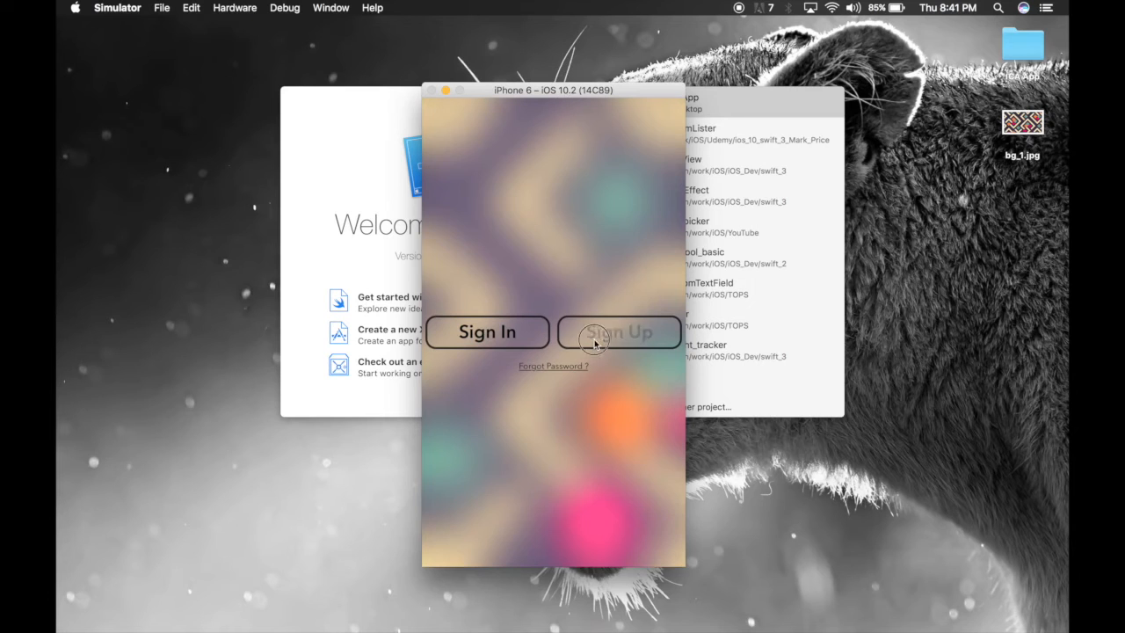
Step: Start a new Xcode project from the Single View Application template
{"action": "left_click", "coordinate": [619, 332]}
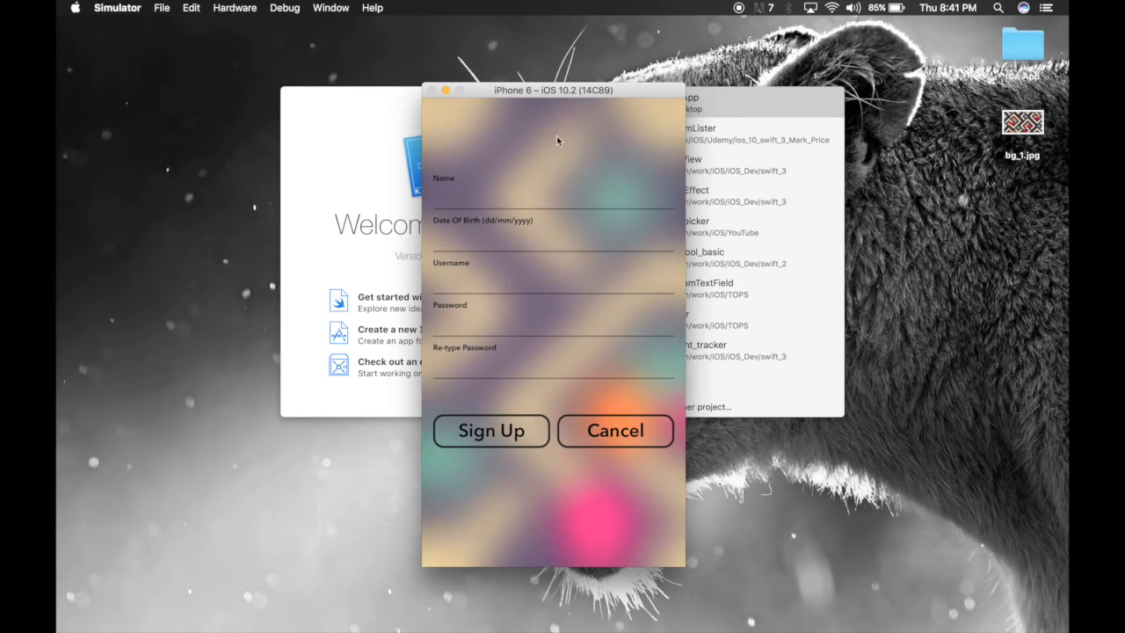
{"action": "mouse_move", "coordinate": [518, 246]}
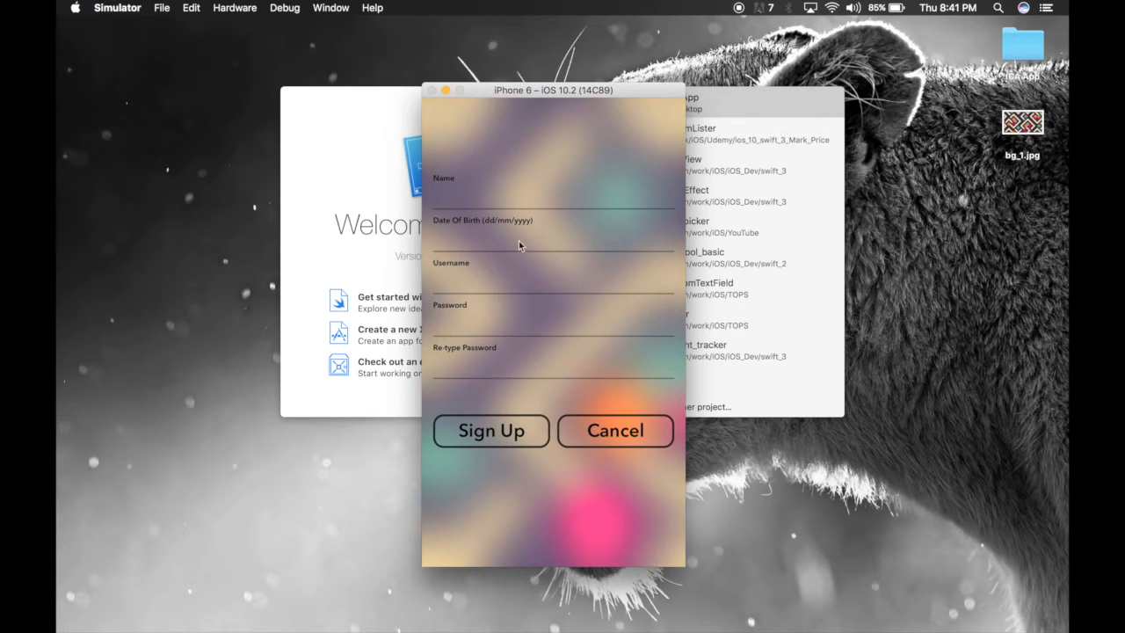
{"action": "mouse_move", "coordinate": [572, 3]}
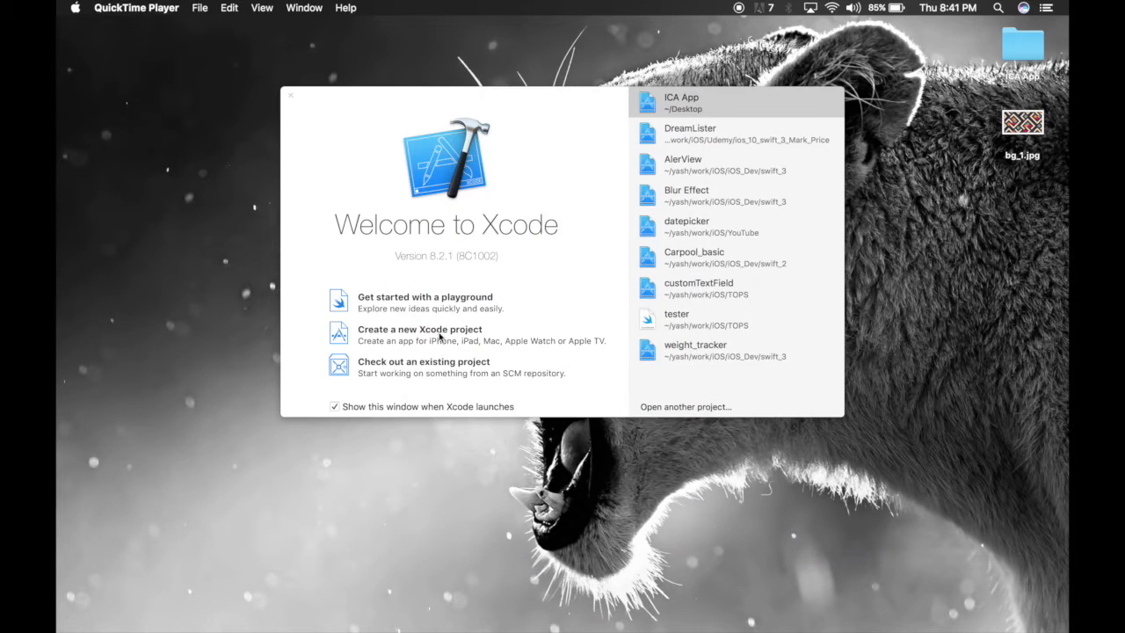
{"action": "left_click", "coordinate": [420, 329]}
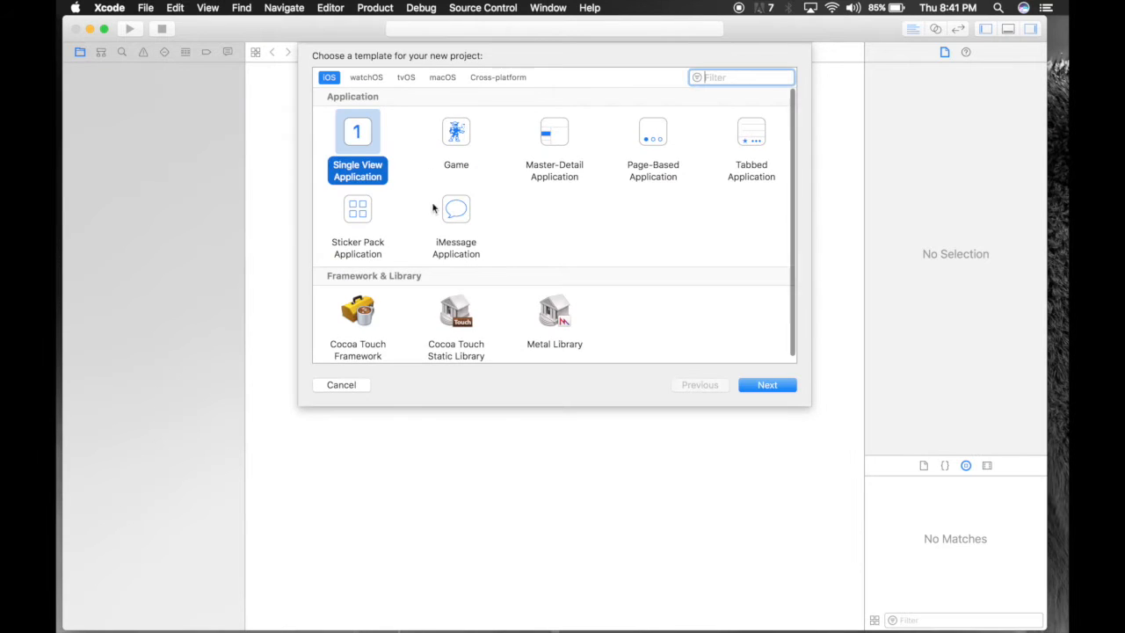
{"action": "left_click", "coordinate": [766, 383]}
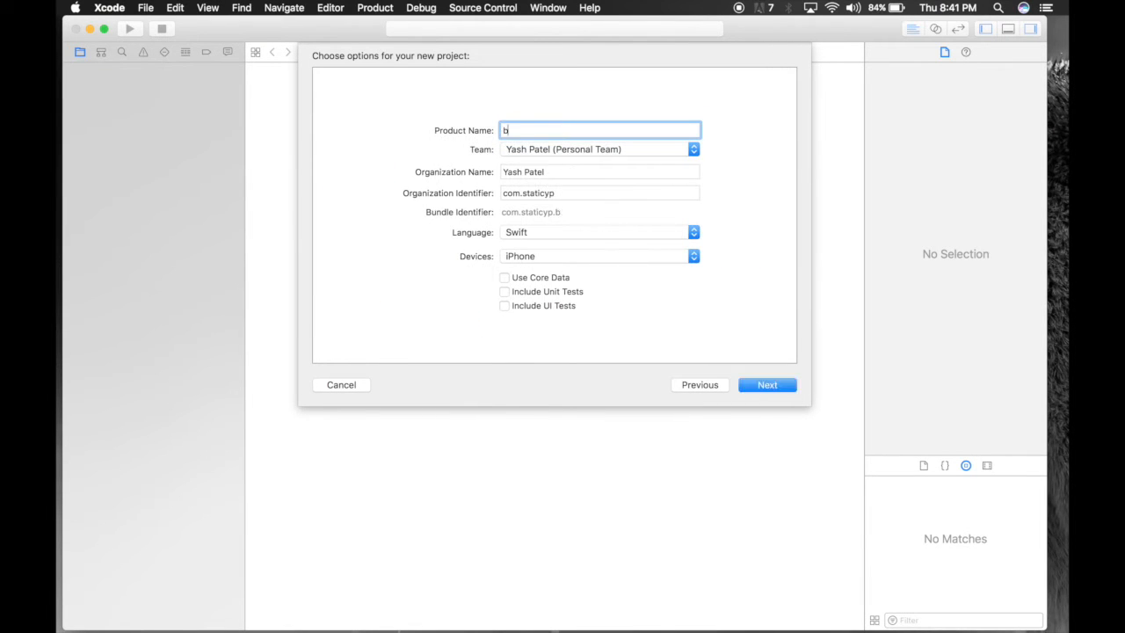
Step: Name the product blurEffect with Swift as language and iPhone as device, then continue
{"action": "type", "text": "lurEffe"}
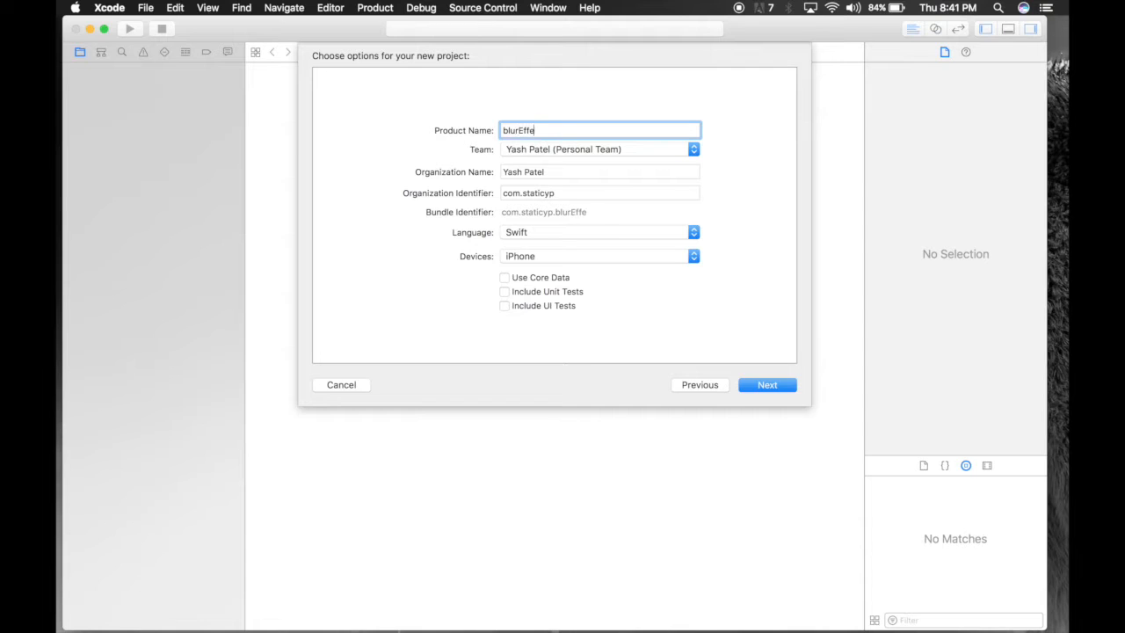
{"action": "type", "text": "ct"}
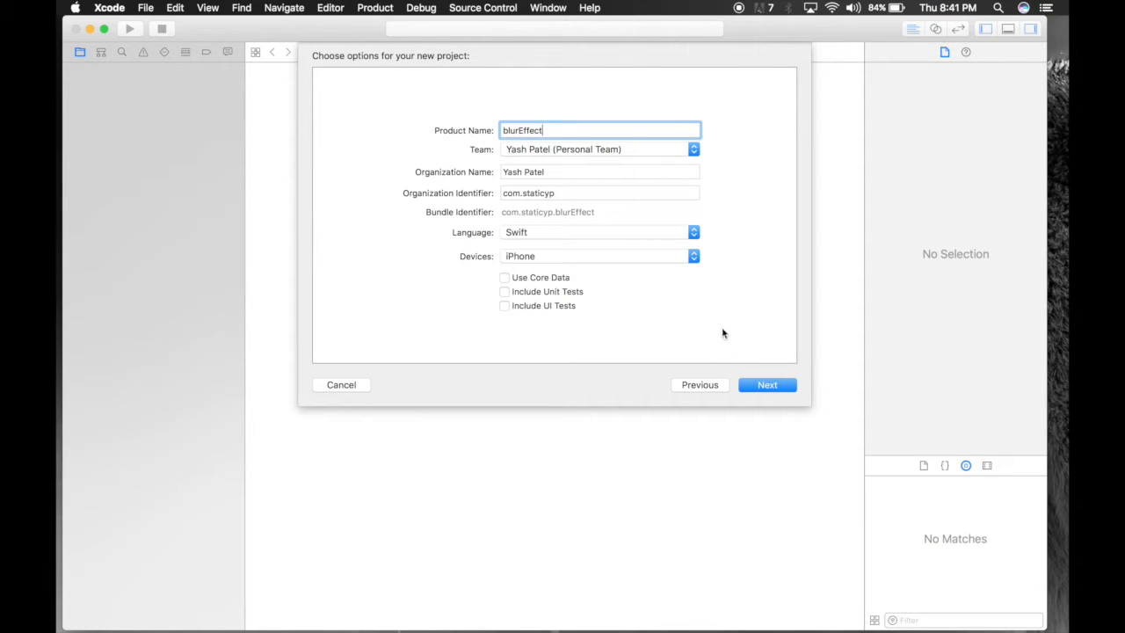
{"action": "mouse_move", "coordinate": [556, 302]}
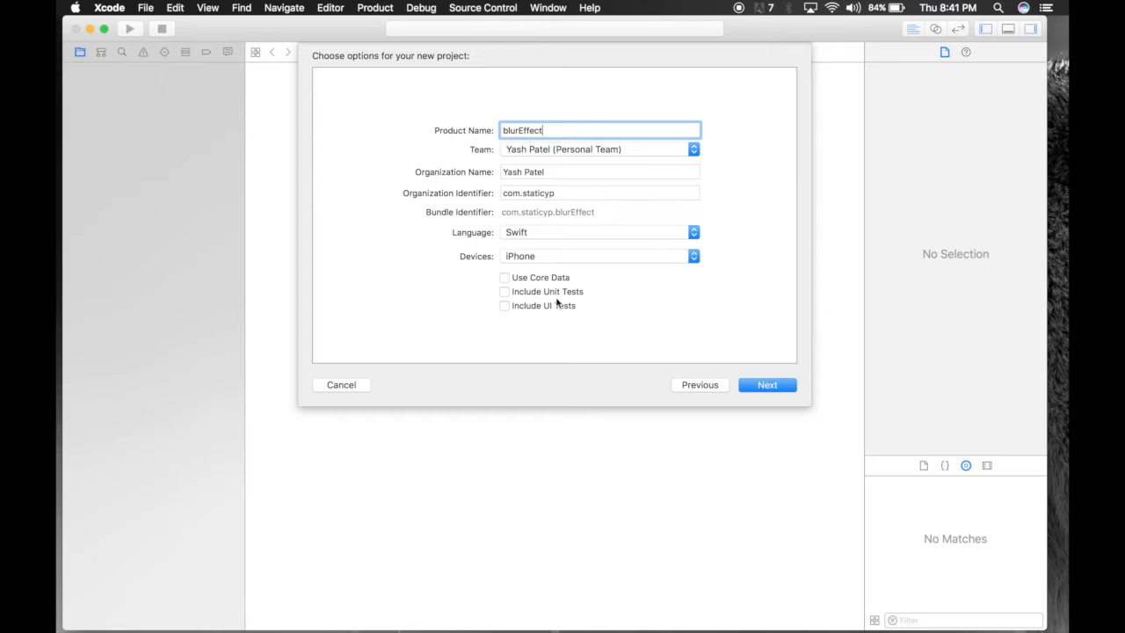
{"action": "mouse_move", "coordinate": [544, 256]}
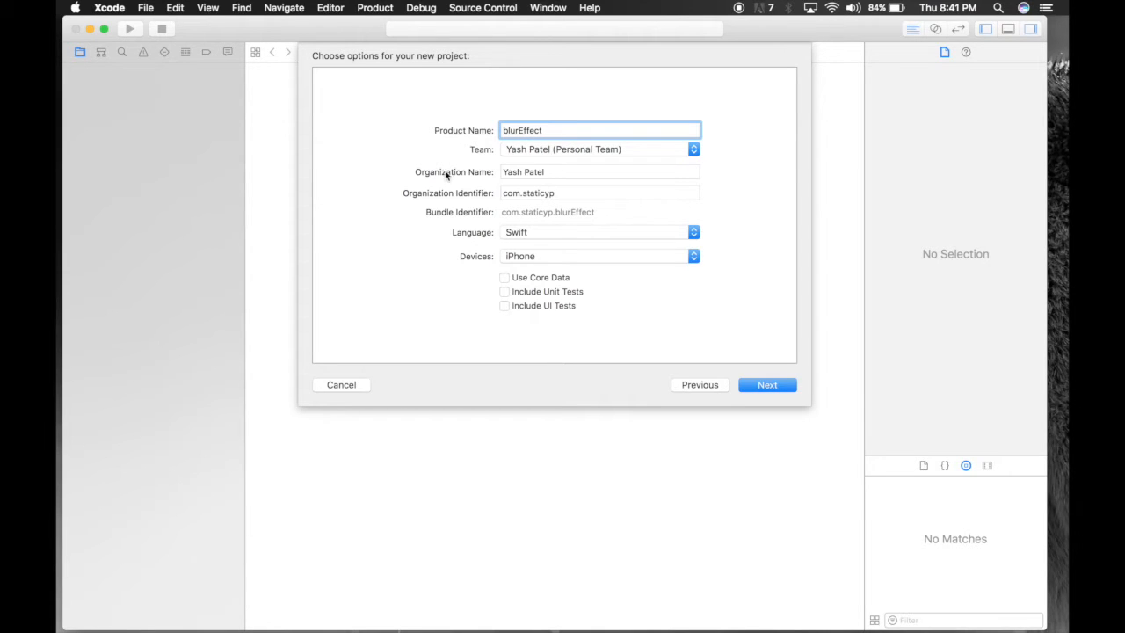
{"action": "mouse_move", "coordinate": [506, 214]}
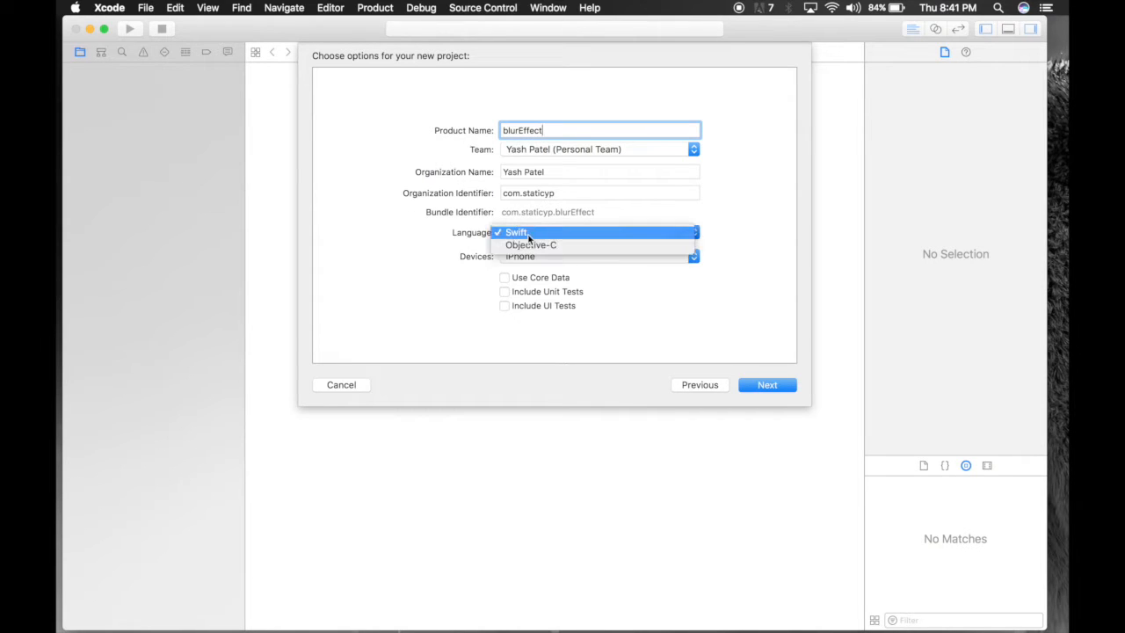
{"action": "left_click", "coordinate": [517, 232]}
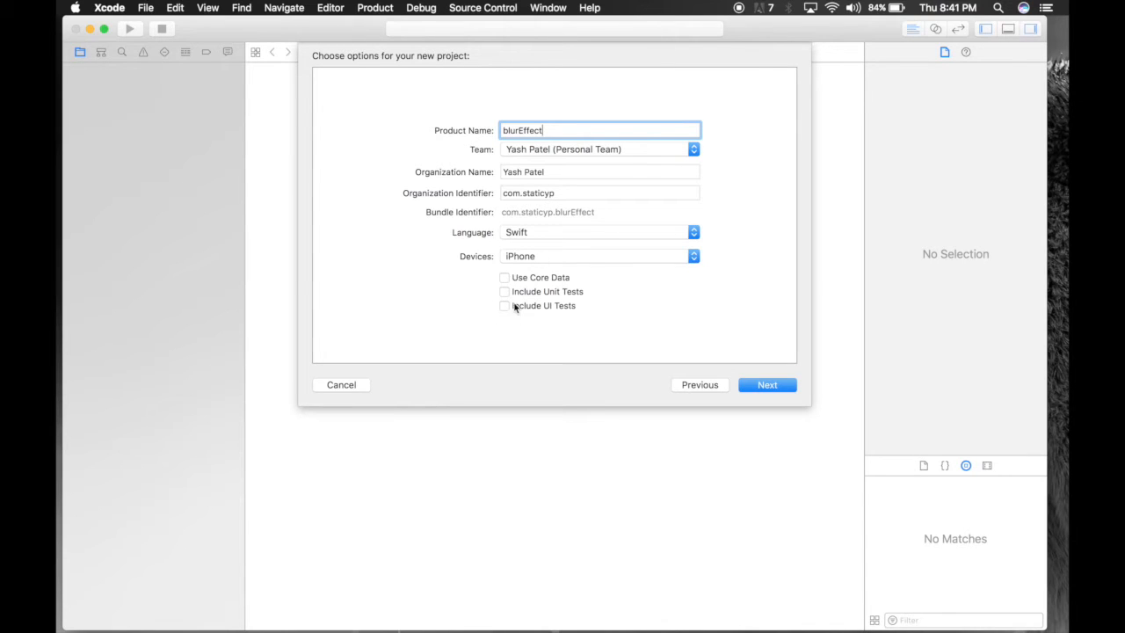
{"action": "left_click", "coordinate": [767, 384]}
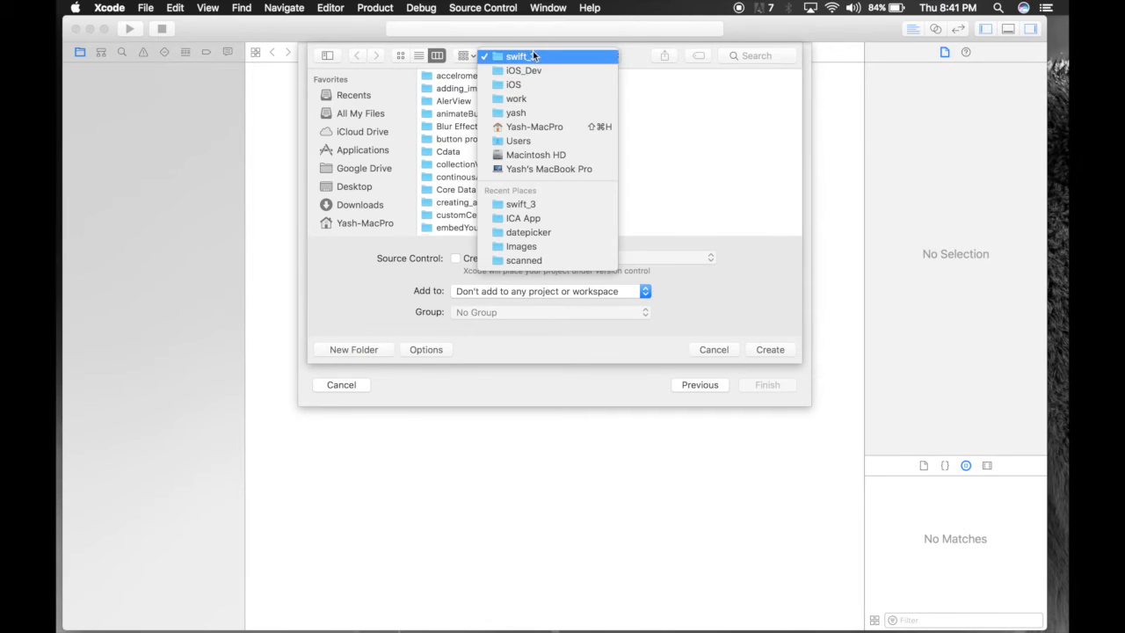
Step: Choose the Youtube folder under the work location and create the blurEffect project
{"action": "left_click", "coordinate": [517, 98]}
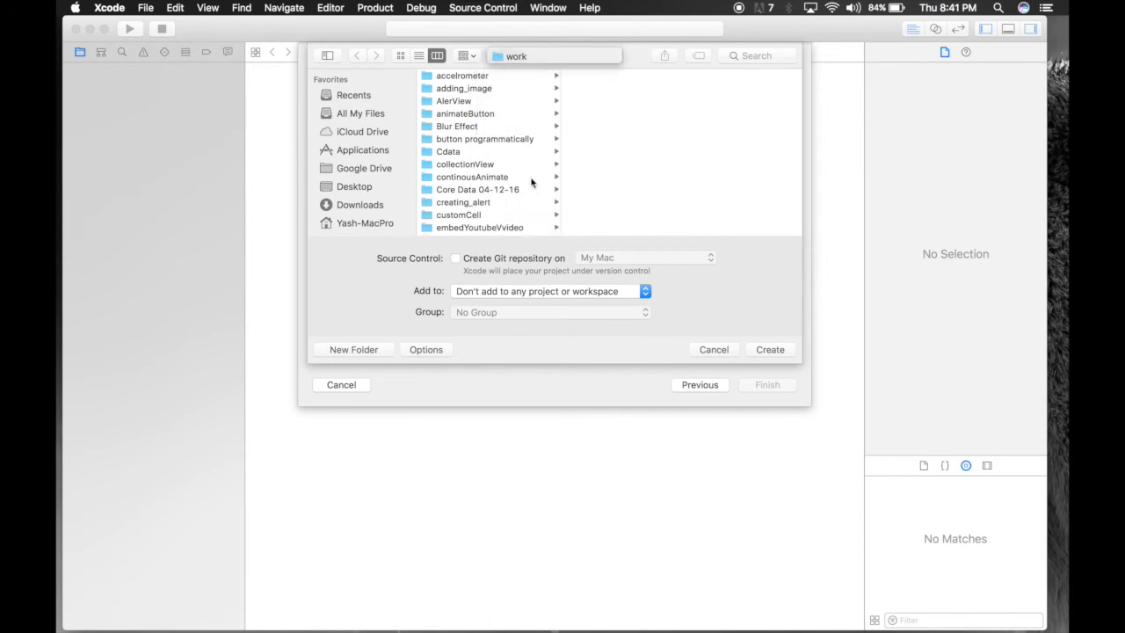
{"action": "left_click", "coordinate": [548, 127]}
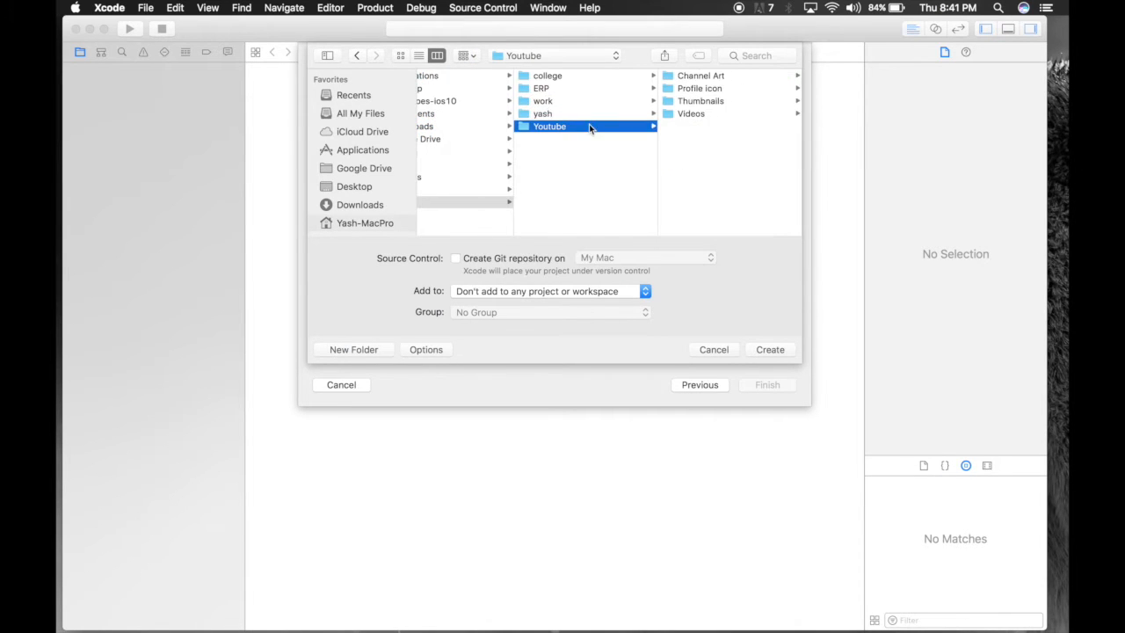
{"action": "mouse_move", "coordinate": [454, 186]}
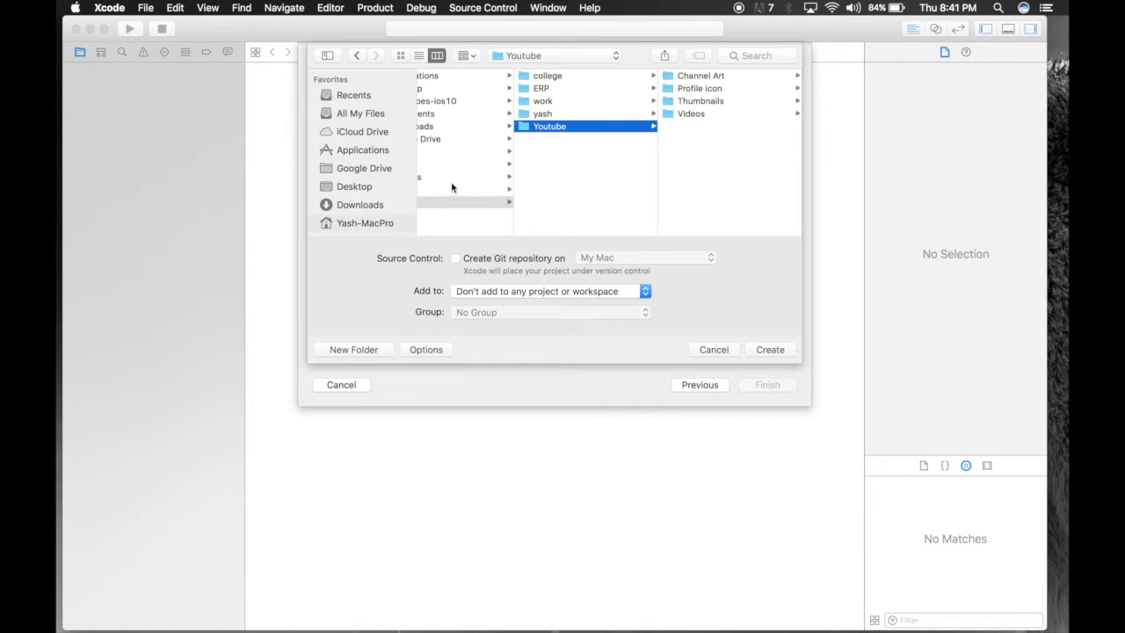
{"action": "left_click", "coordinate": [541, 113]}
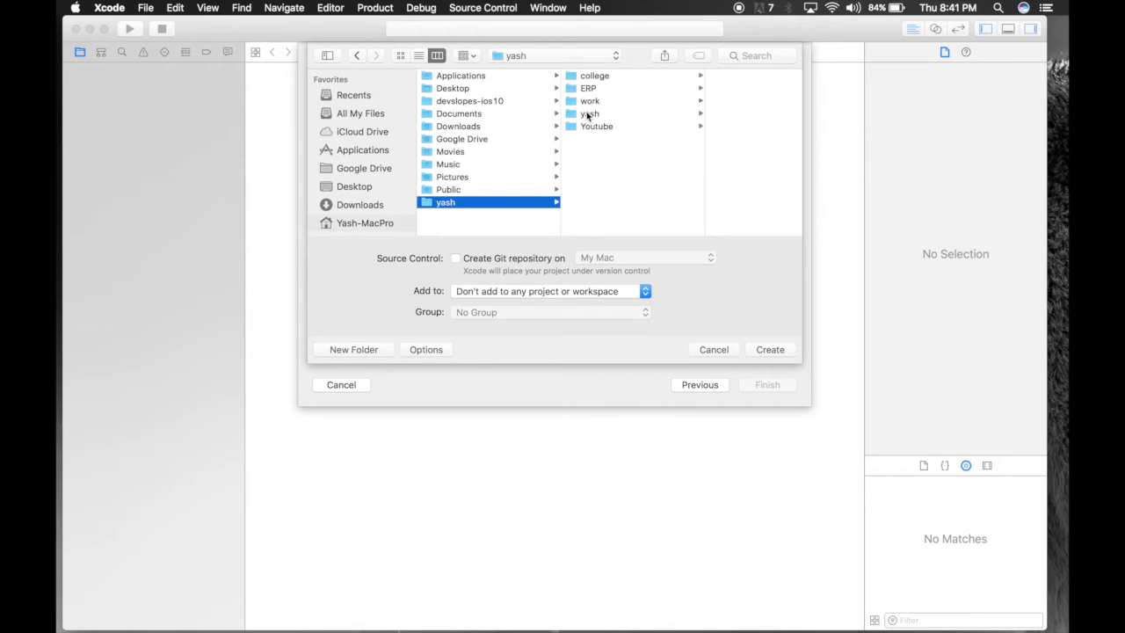
{"action": "left_click", "coordinate": [540, 138]}
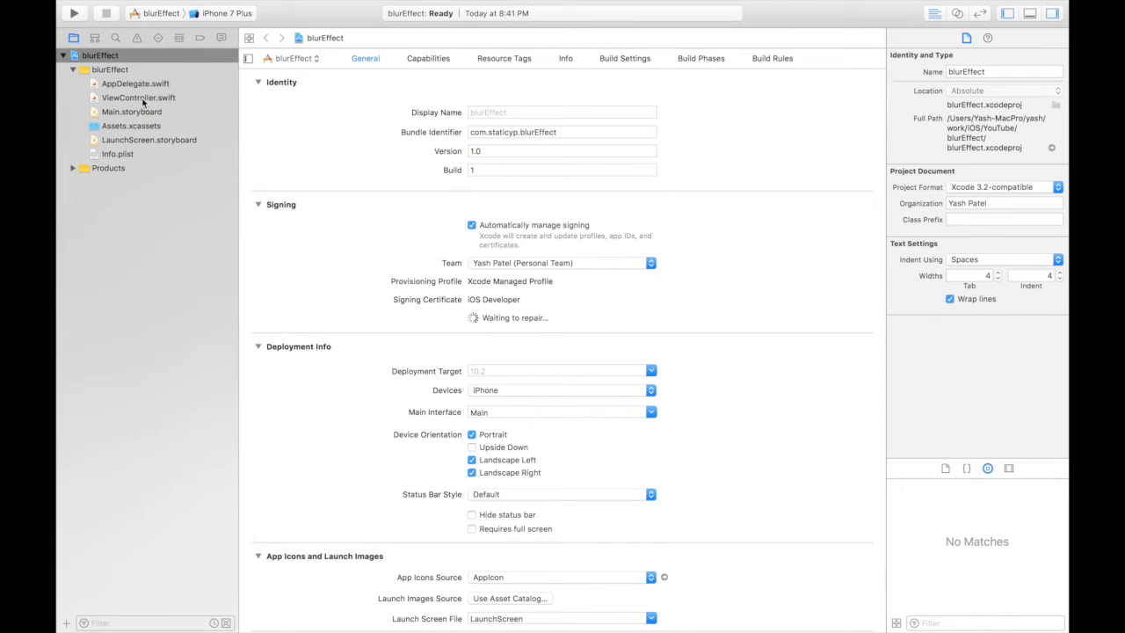
Step: Set the run destination to the iPhone 6 simulator and open Main.storyboard
{"action": "left_click", "coordinate": [162, 14]}
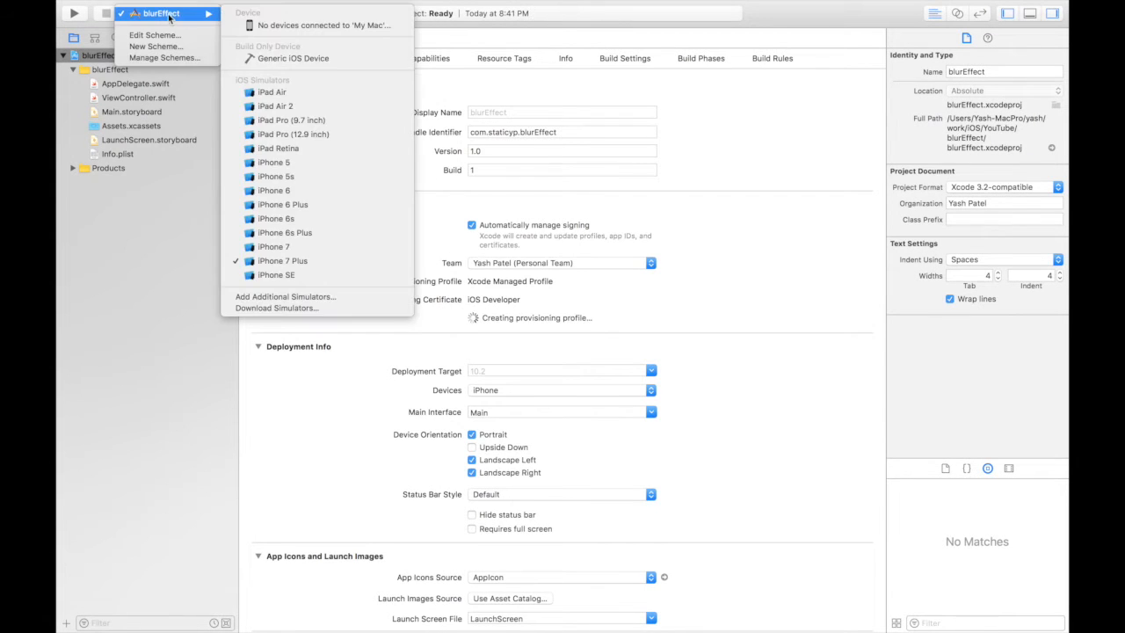
{"action": "left_click", "coordinate": [274, 190]}
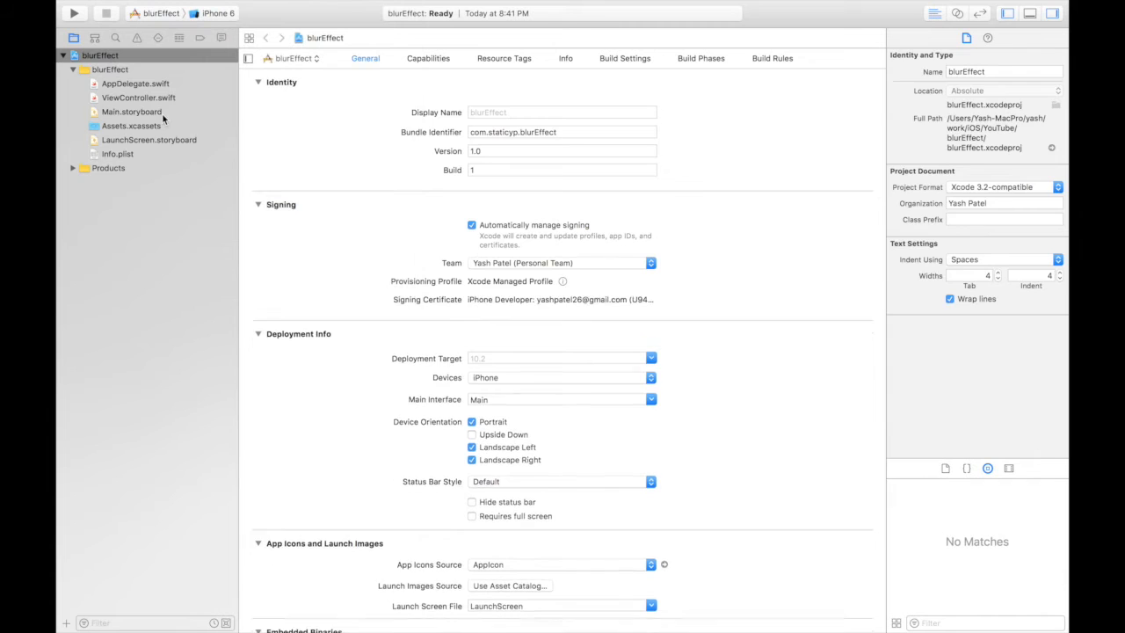
{"action": "left_click", "coordinate": [130, 113]}
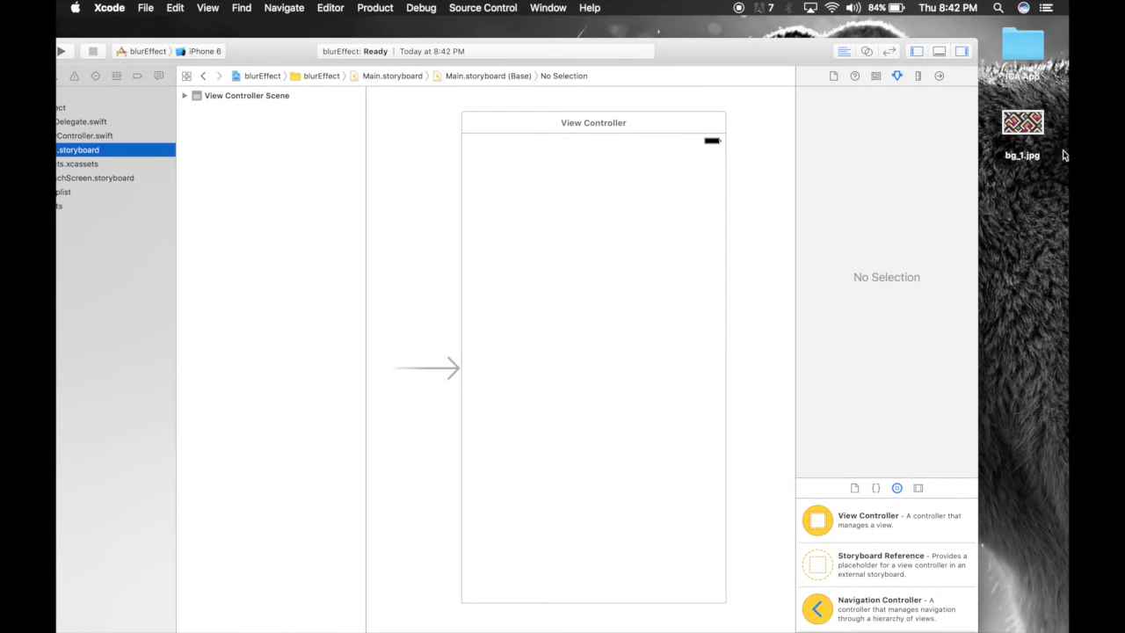
Step: Add bg_1.jpg to the project with Copy items if needed ticked
{"action": "double_click", "coordinate": [1023, 123]}
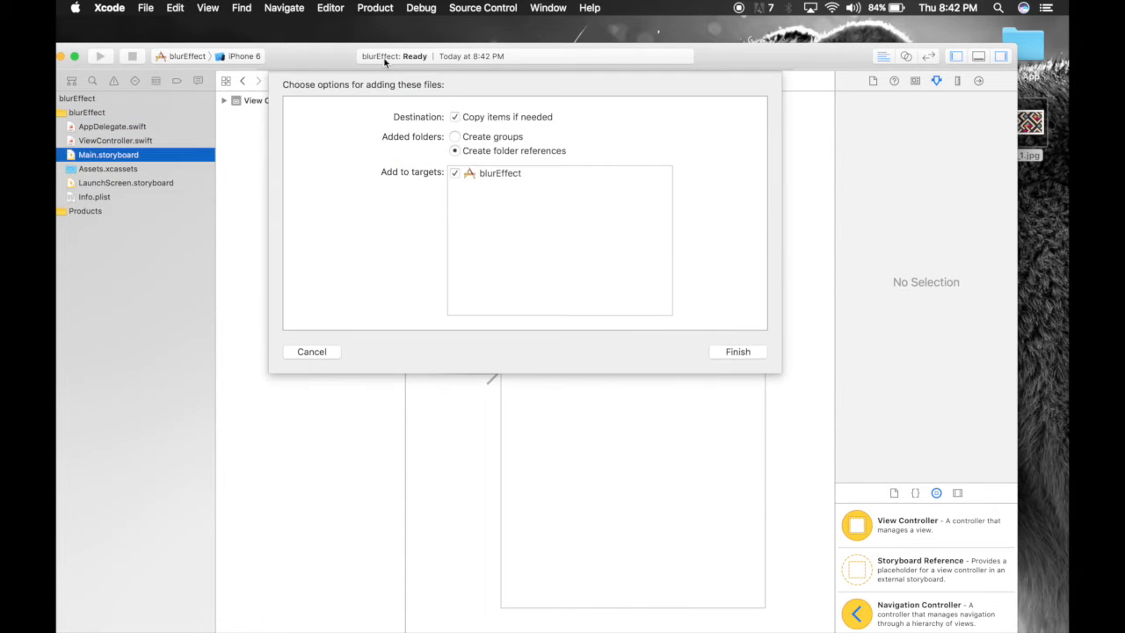
{"action": "left_click", "coordinate": [453, 116]}
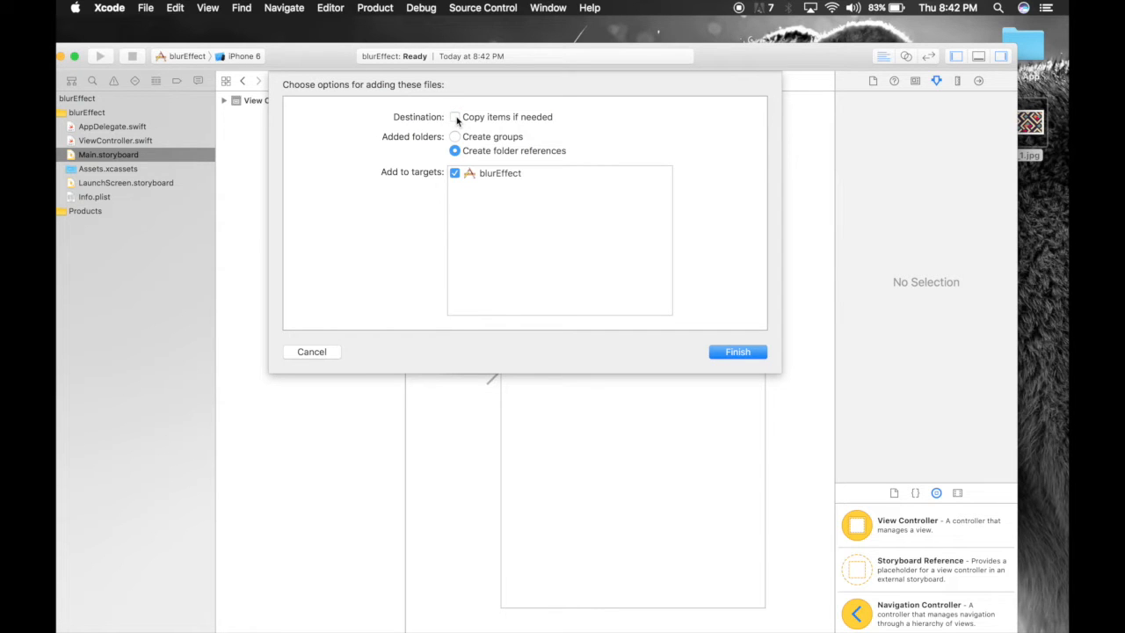
{"action": "left_click", "coordinate": [454, 116]}
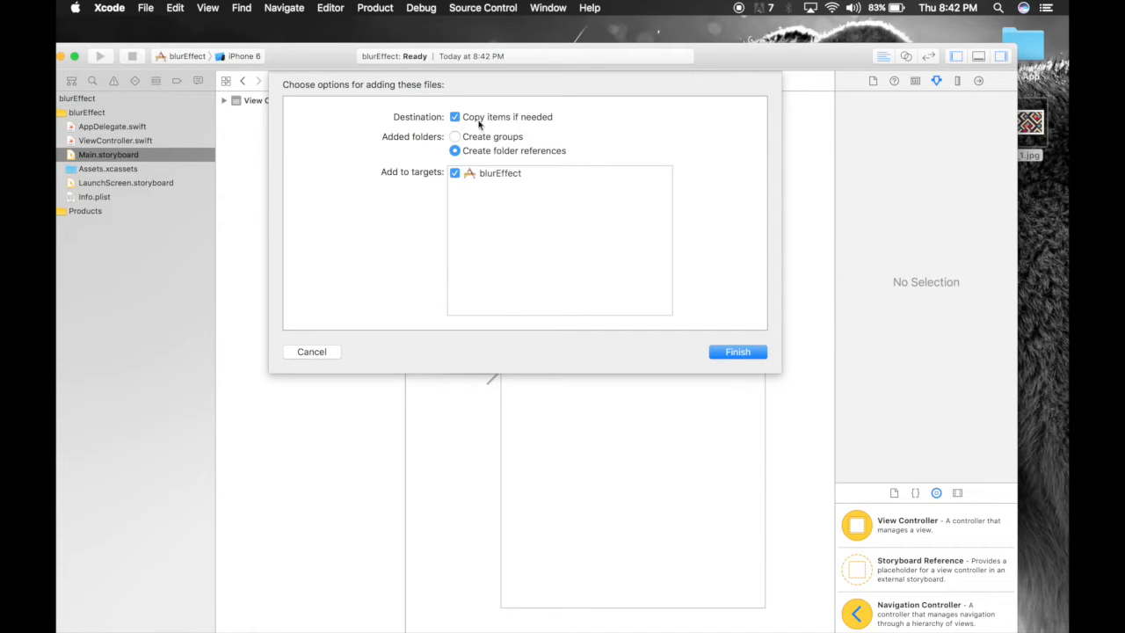
{"action": "left_click", "coordinate": [737, 352]}
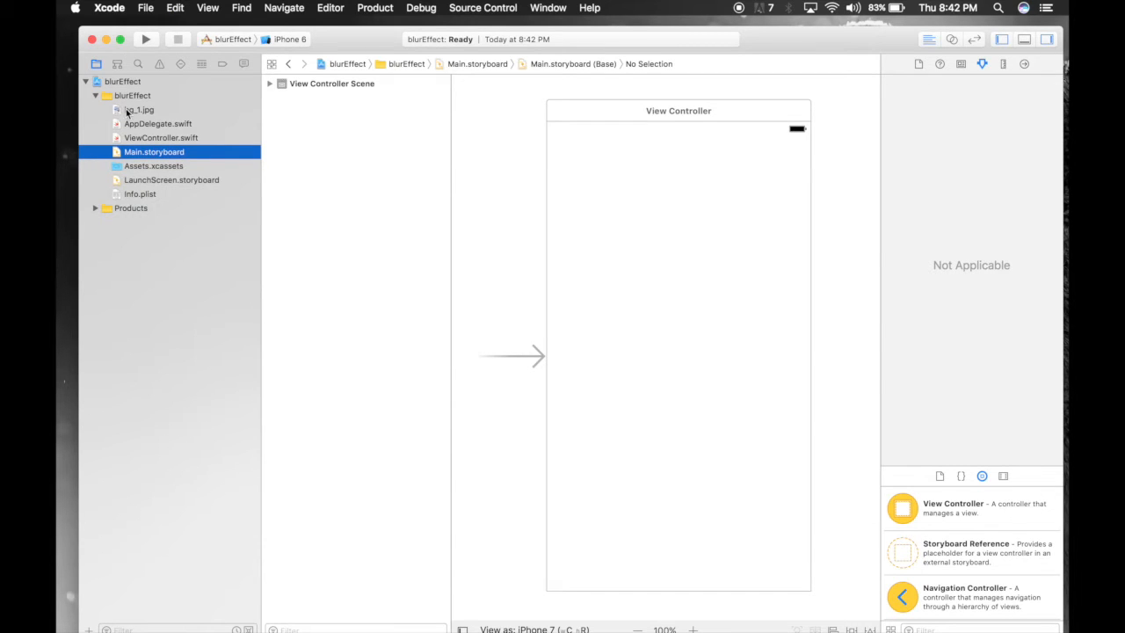
{"action": "left_click", "coordinate": [139, 109]}
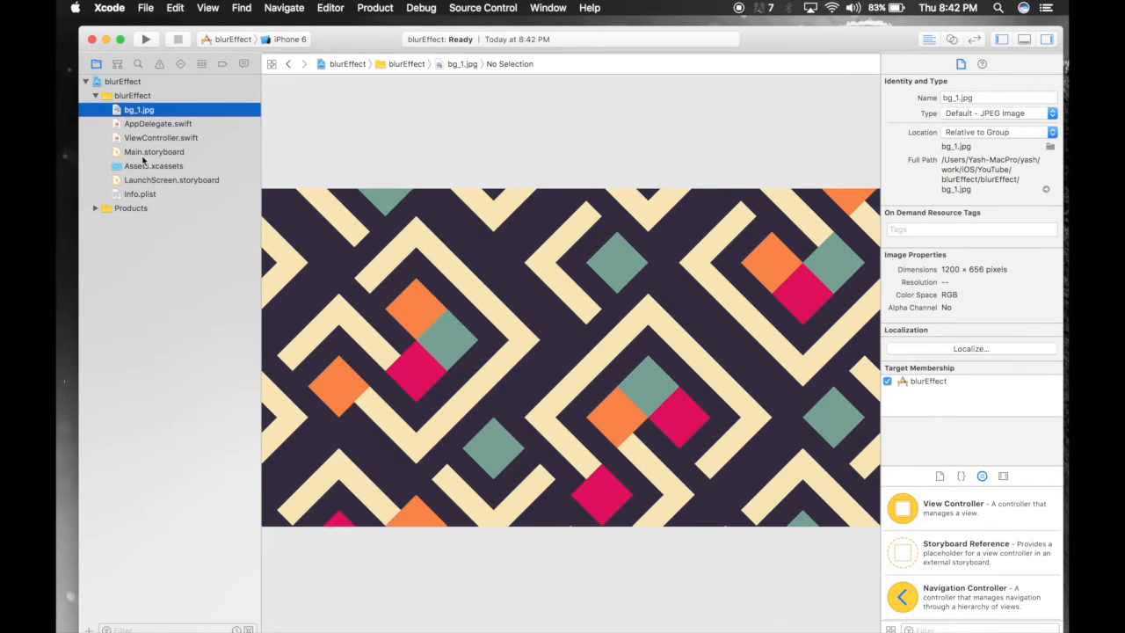
{"action": "left_click", "coordinate": [154, 151]}
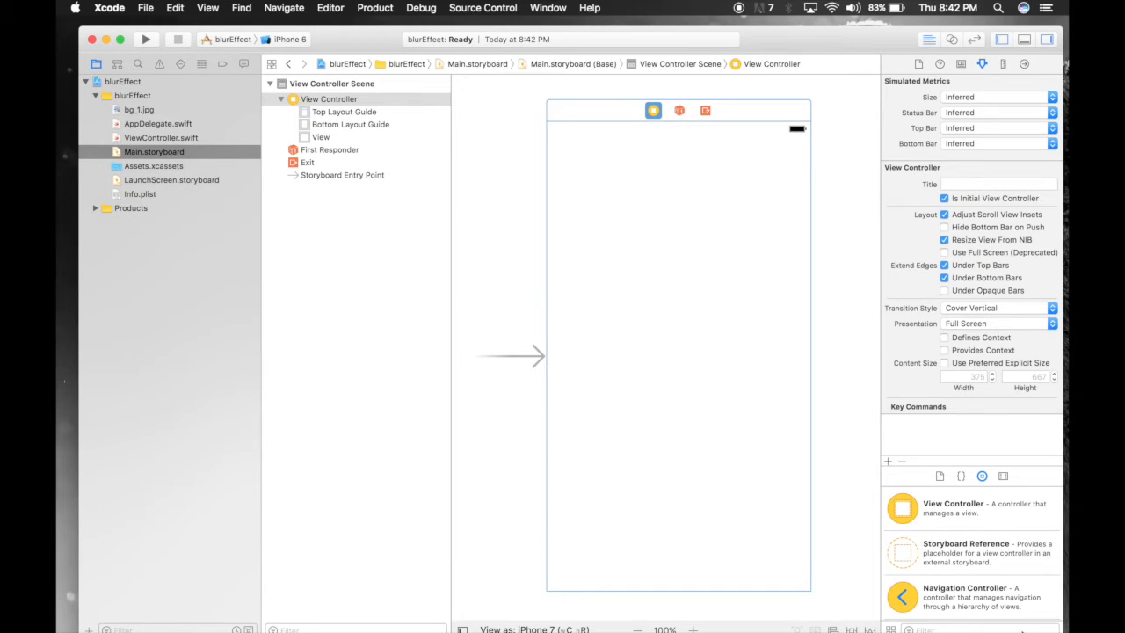
{"action": "mouse_move", "coordinate": [127, 67]}
{"action": "type", "text": "image"}
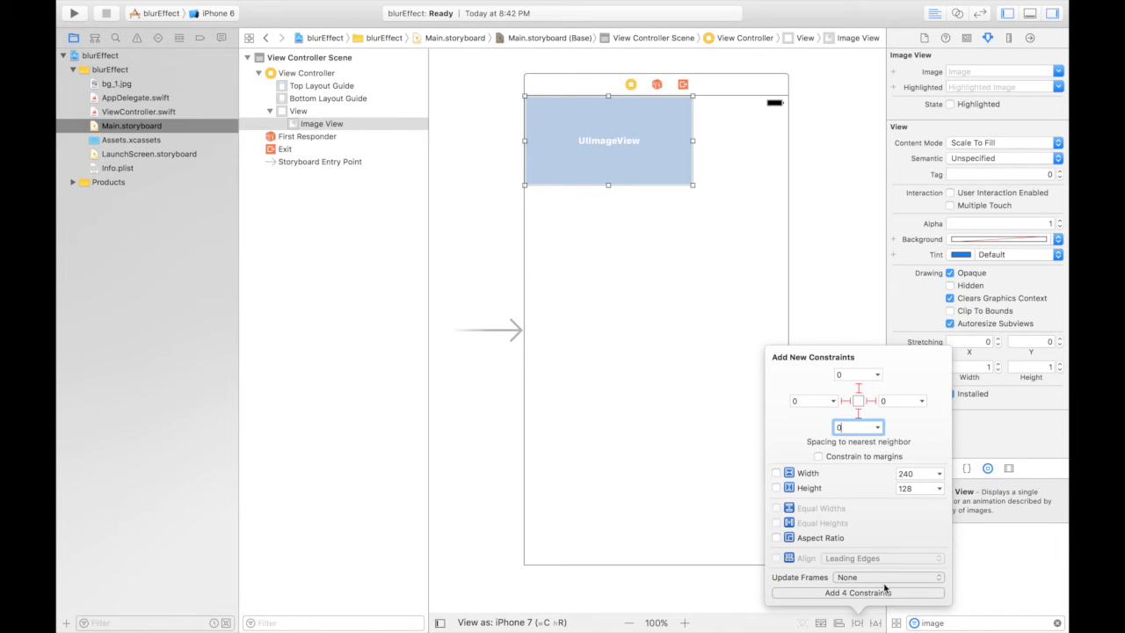
Step: Pin the image view to all four edges with 0 spacing, updating frames of new constraints
{"action": "left_click", "coordinate": [888, 576]}
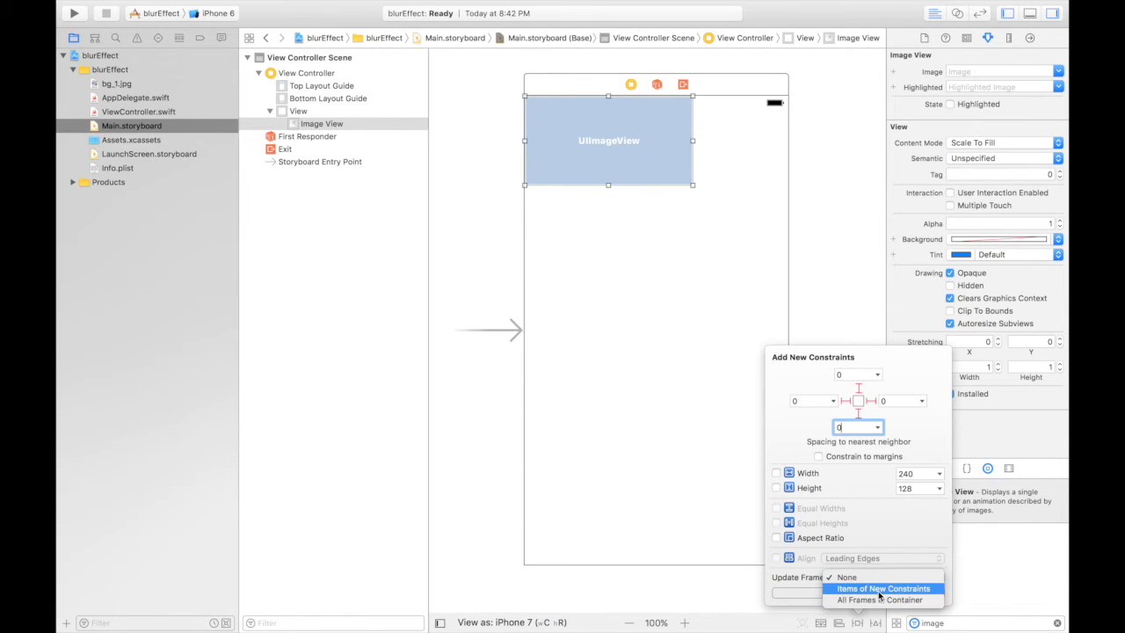
{"action": "left_click", "coordinate": [882, 587]}
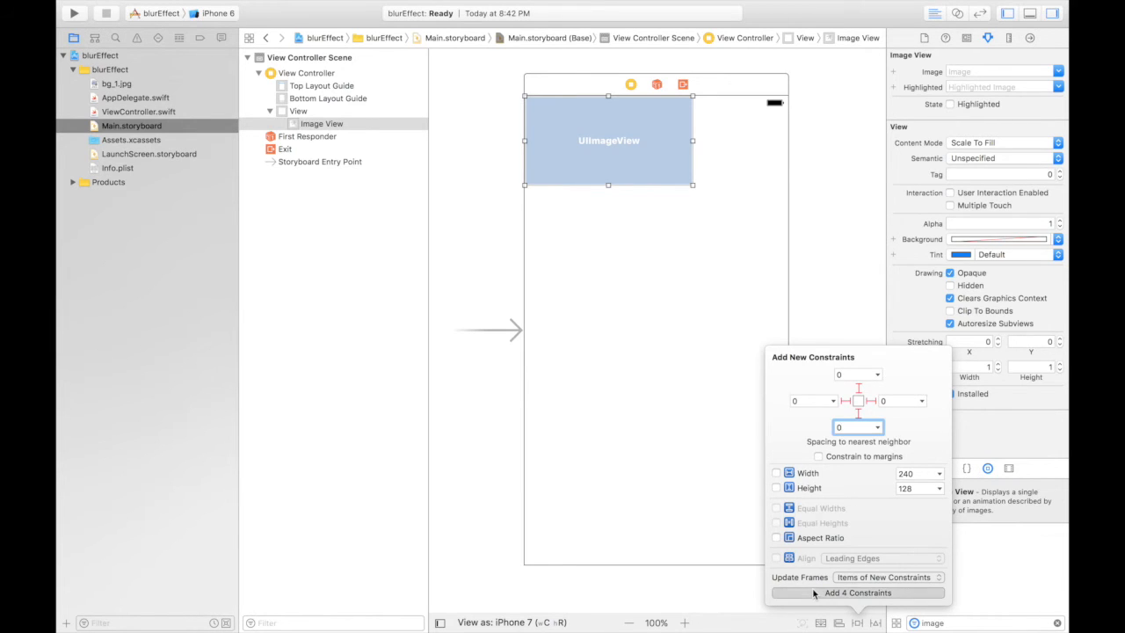
{"action": "left_click", "coordinate": [858, 593]}
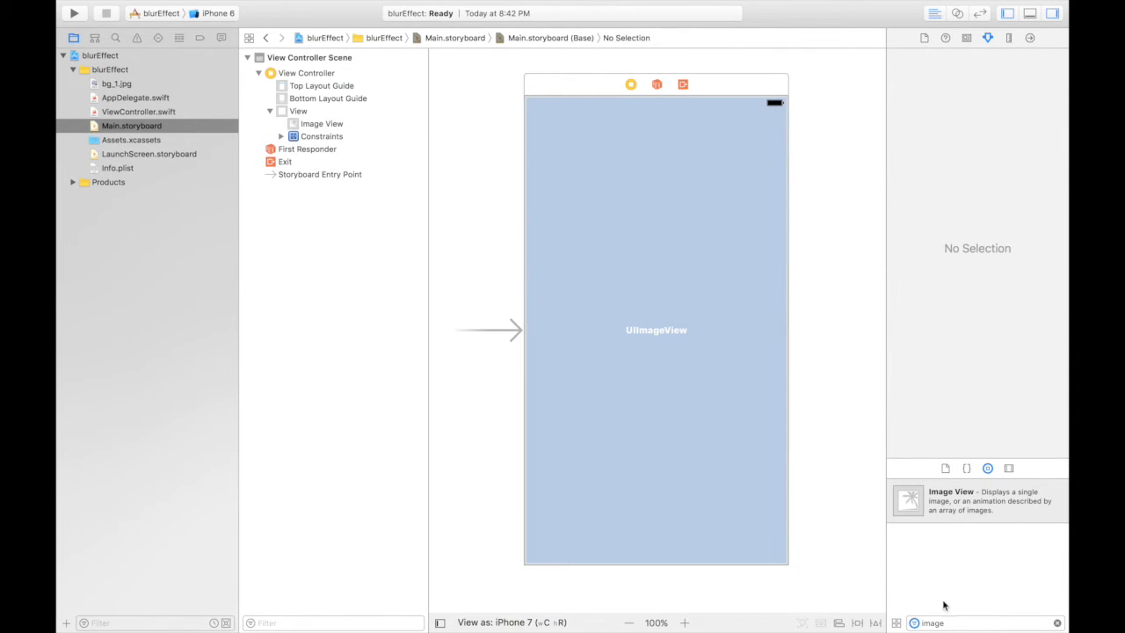
{"action": "left_click", "coordinate": [656, 330]}
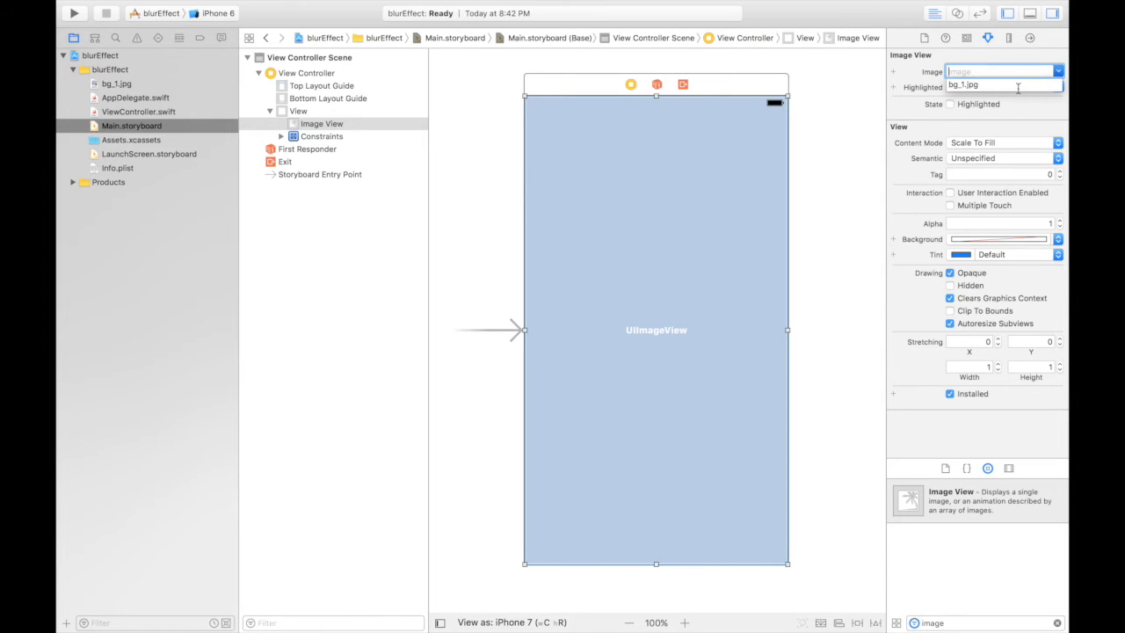
Step: Set the image view's image to bg_1.jpg and change its content mode
{"action": "type", "text": "bg_1.jpg"}
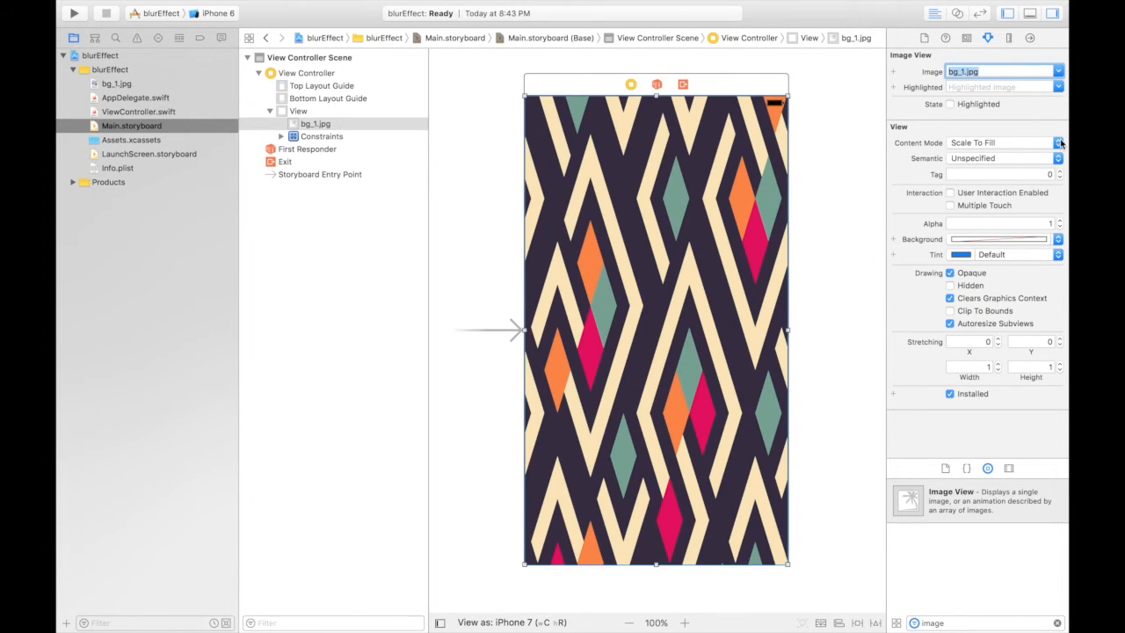
{"action": "left_click", "coordinate": [1058, 142]}
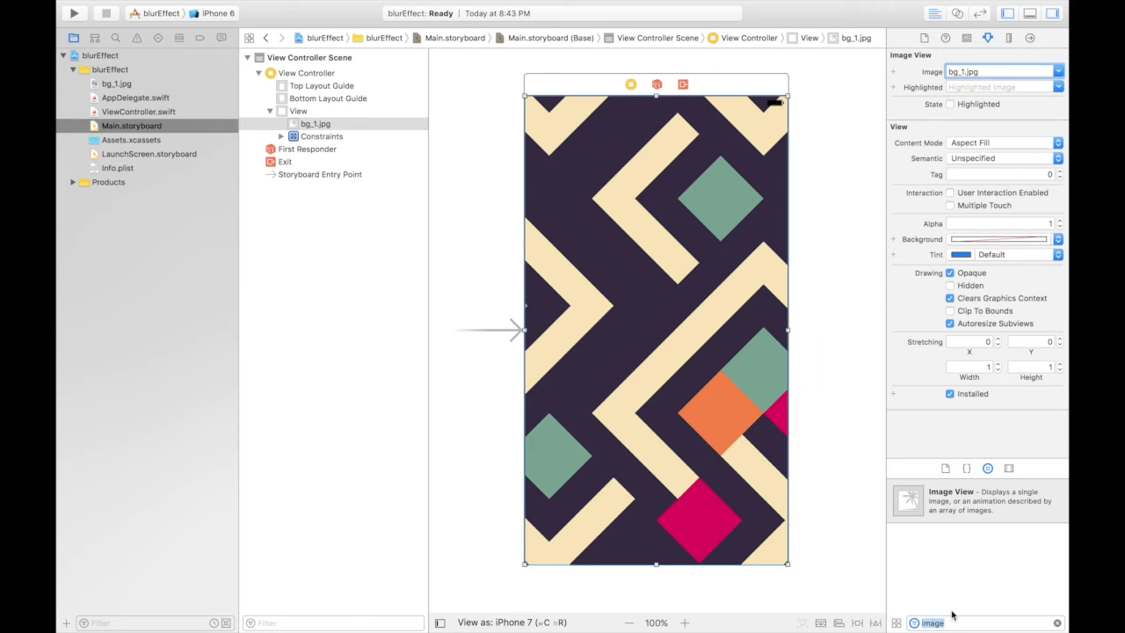
Step: Drop a Visual Effect View with Blur over the picture and pin it full-screen with 0 spacing
{"action": "type", "text": "blur"}
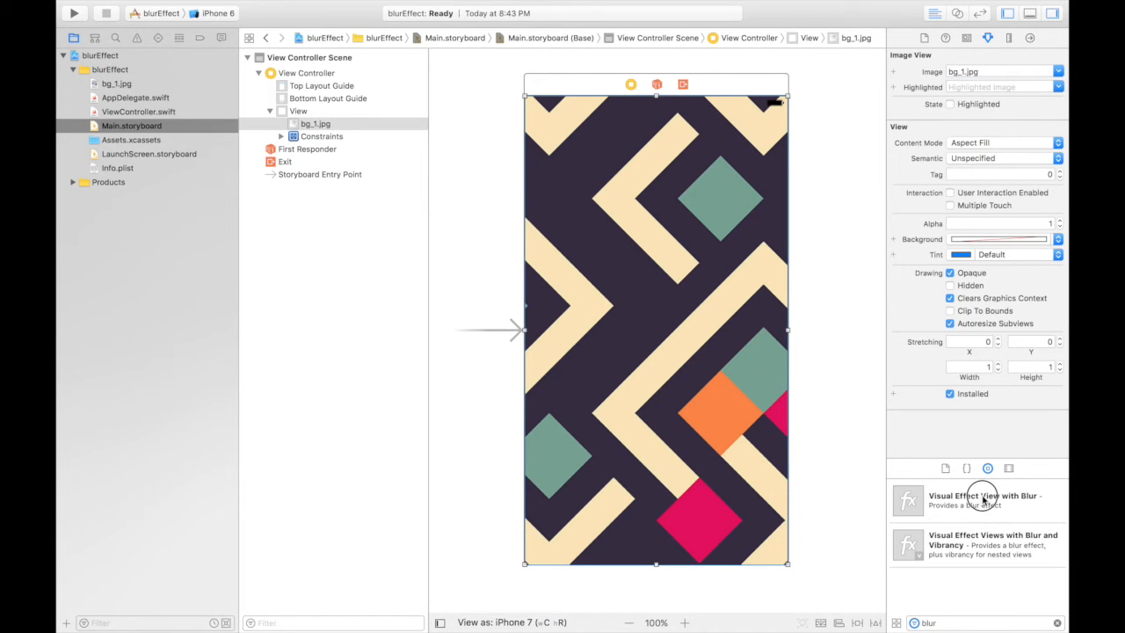
{"action": "left_click_drag", "start_coordinate": [907, 499], "coordinate": [613, 157]}
{"action": "type", "text": "0"}
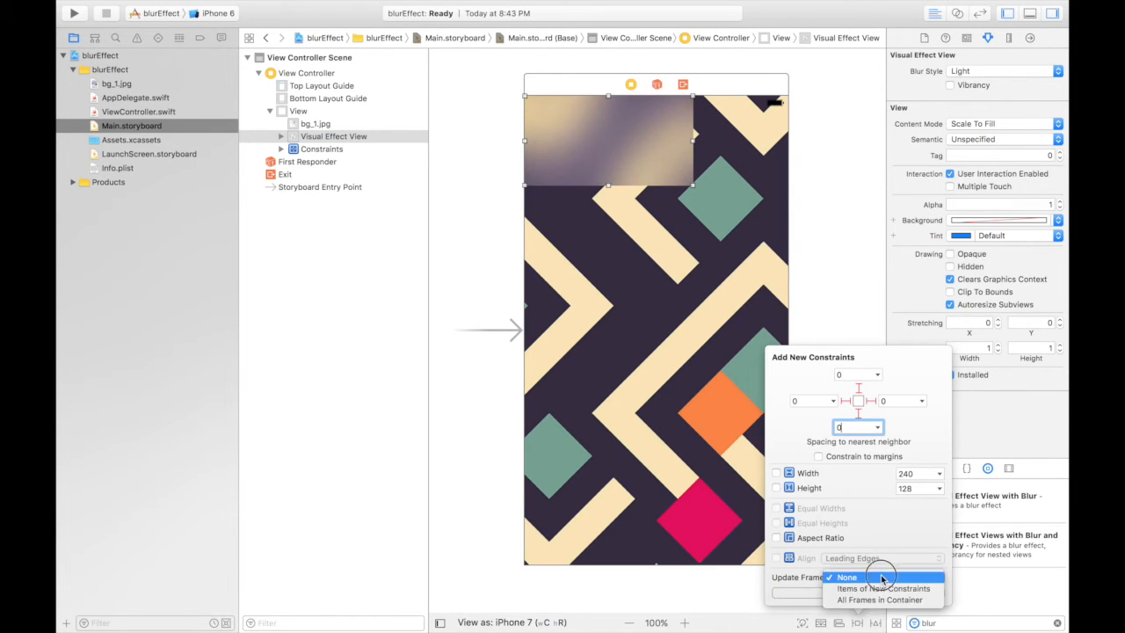
{"action": "left_click", "coordinate": [883, 587]}
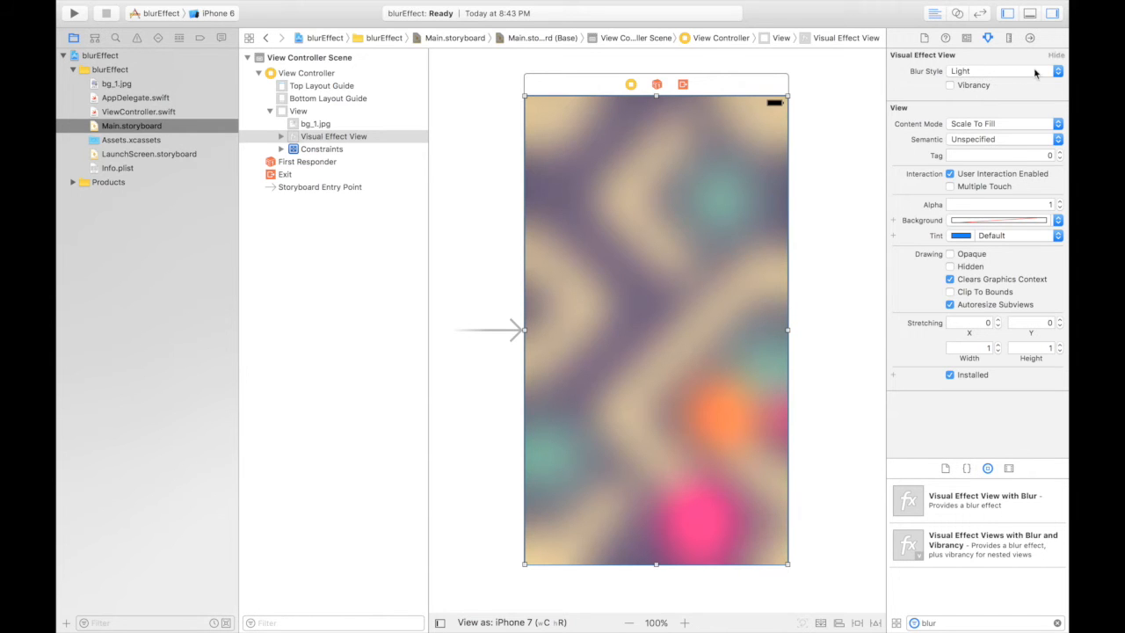
{"action": "left_click", "coordinate": [1058, 71]}
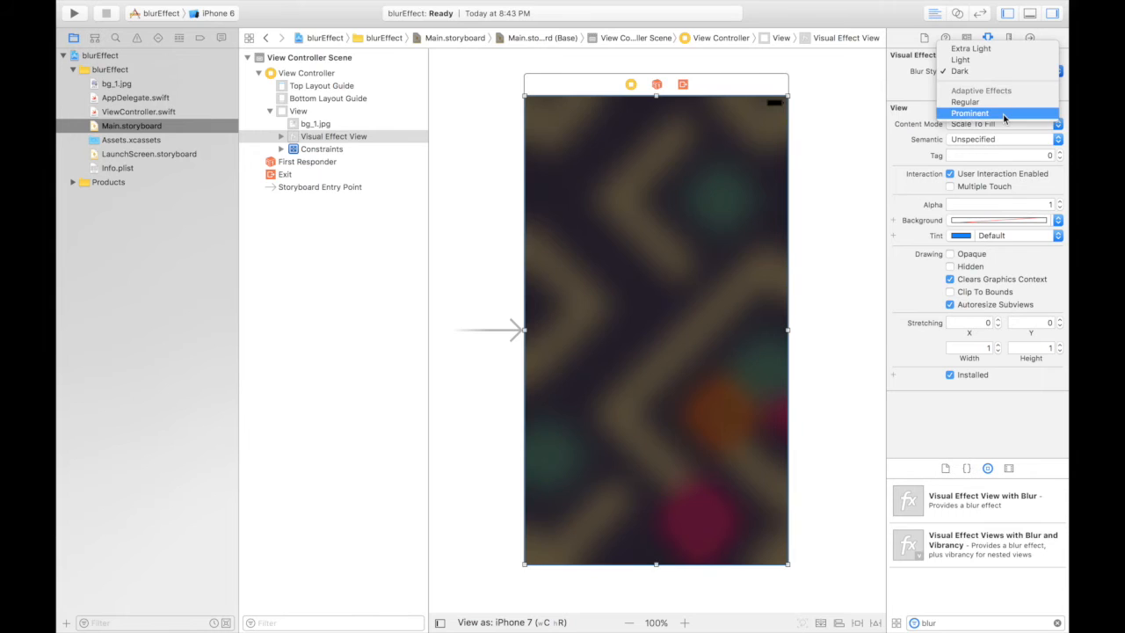
{"action": "left_click", "coordinate": [970, 112]}
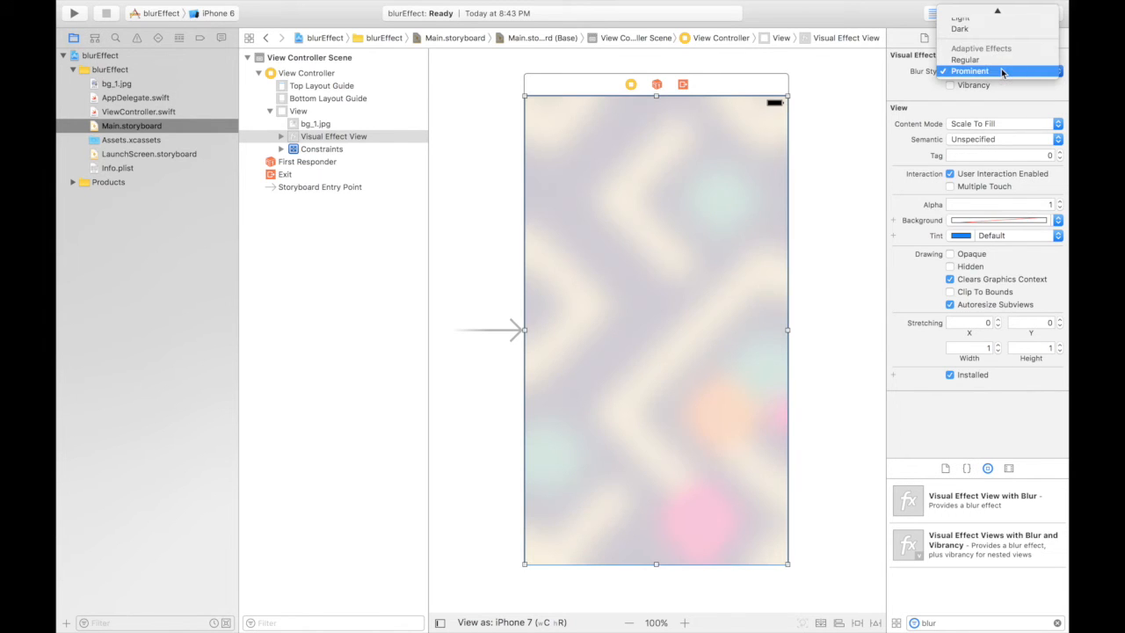
{"action": "left_click", "coordinate": [960, 18]}
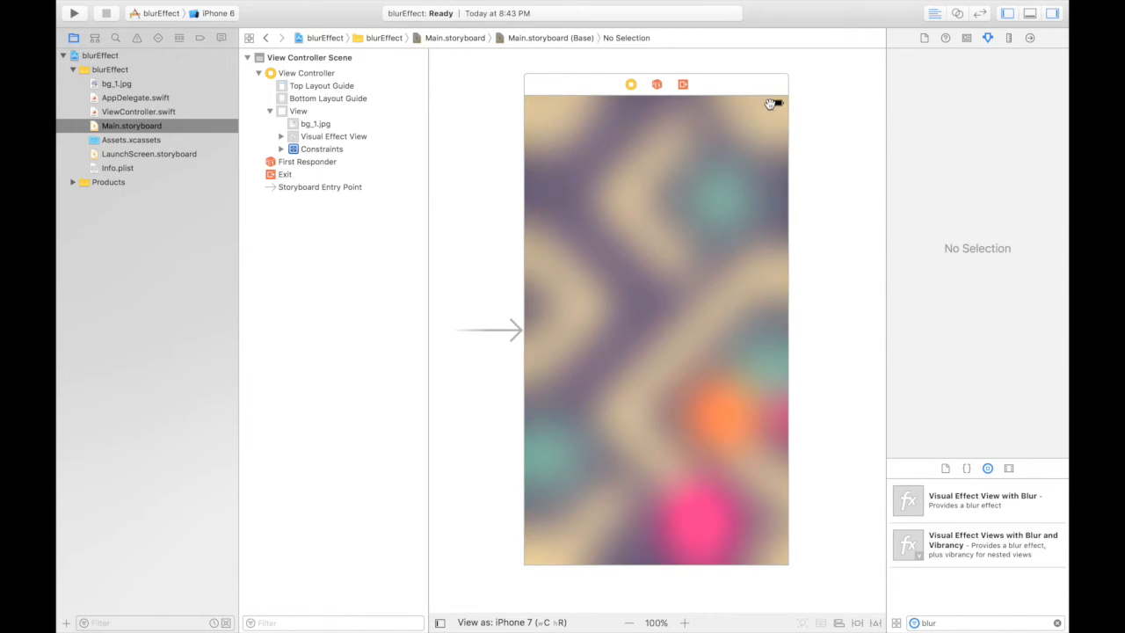
{"action": "left_click", "coordinate": [306, 74]}
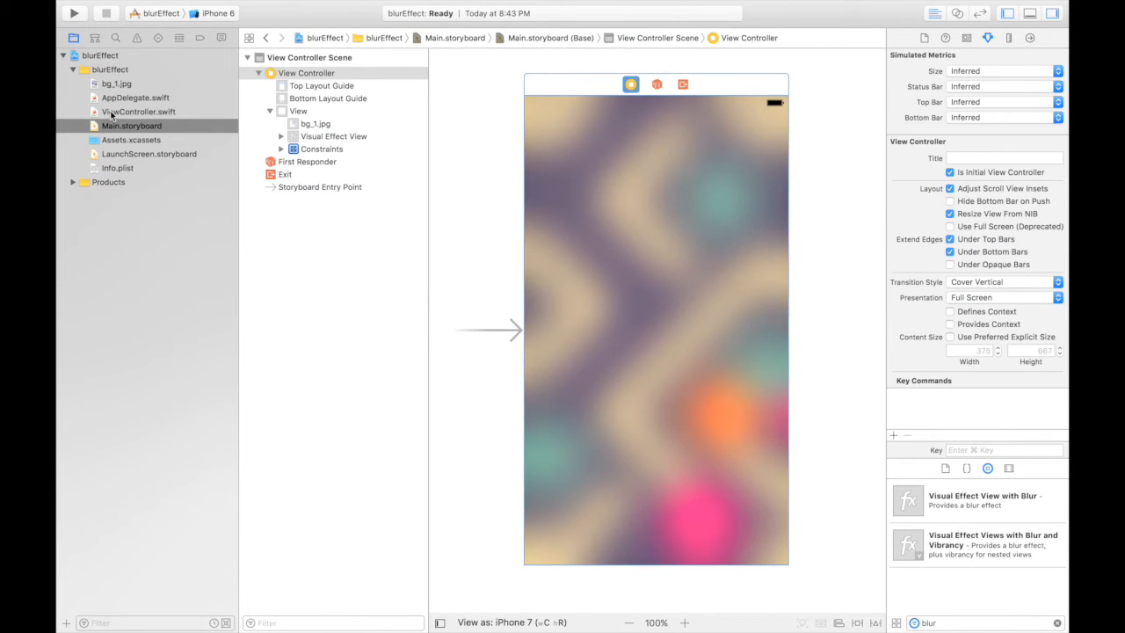
Step: In ViewController.swift, override prefersStatusBarHidden to return true
{"action": "left_click", "coordinate": [137, 112]}
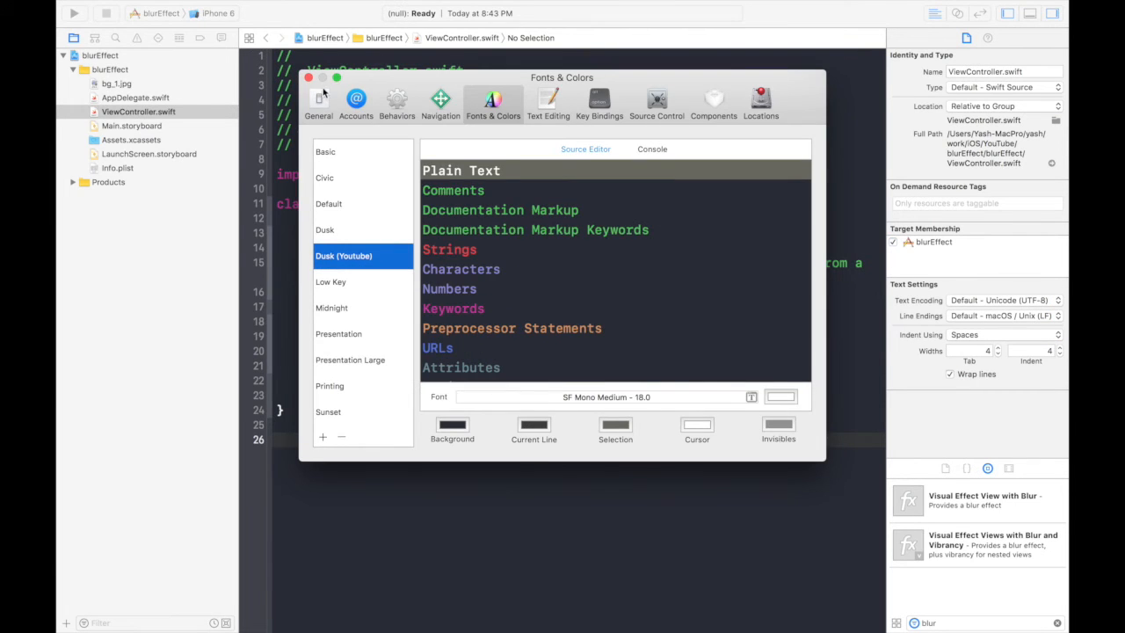
{"action": "left_click", "coordinate": [310, 78]}
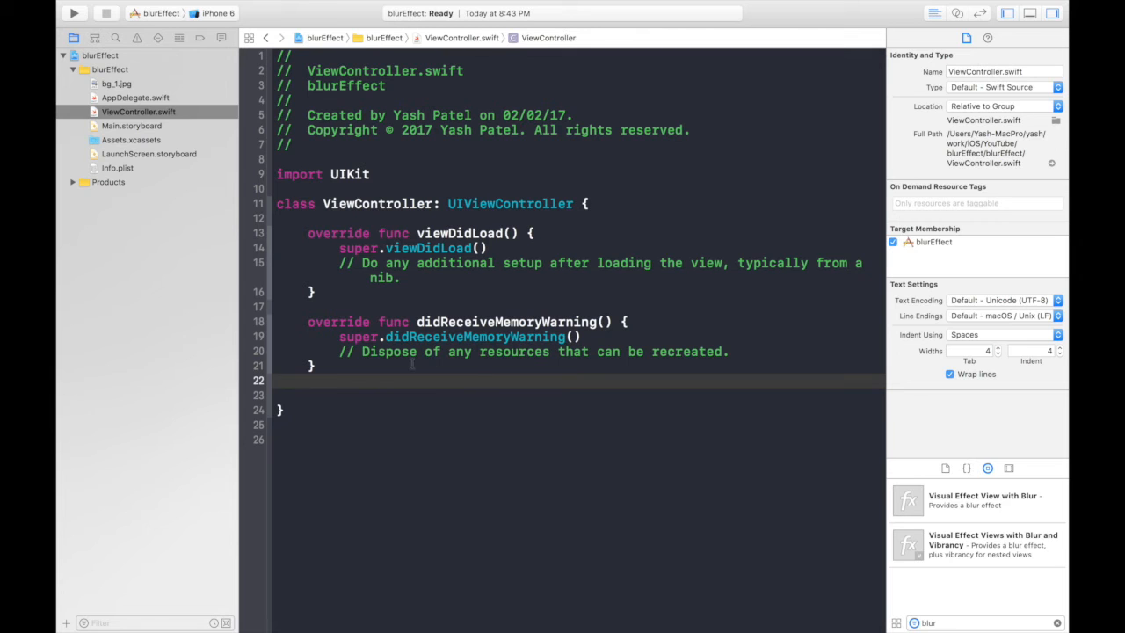
{"action": "key", "text": "return"}
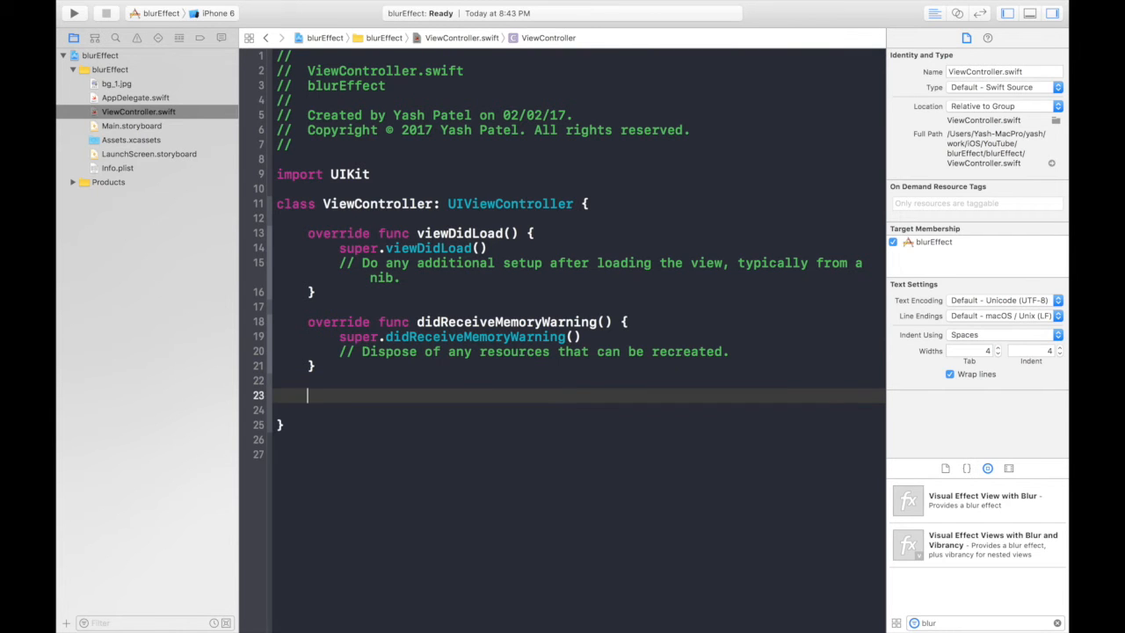
{"action": "type", "text": "prefersStatusBarHidden: Bool {"}
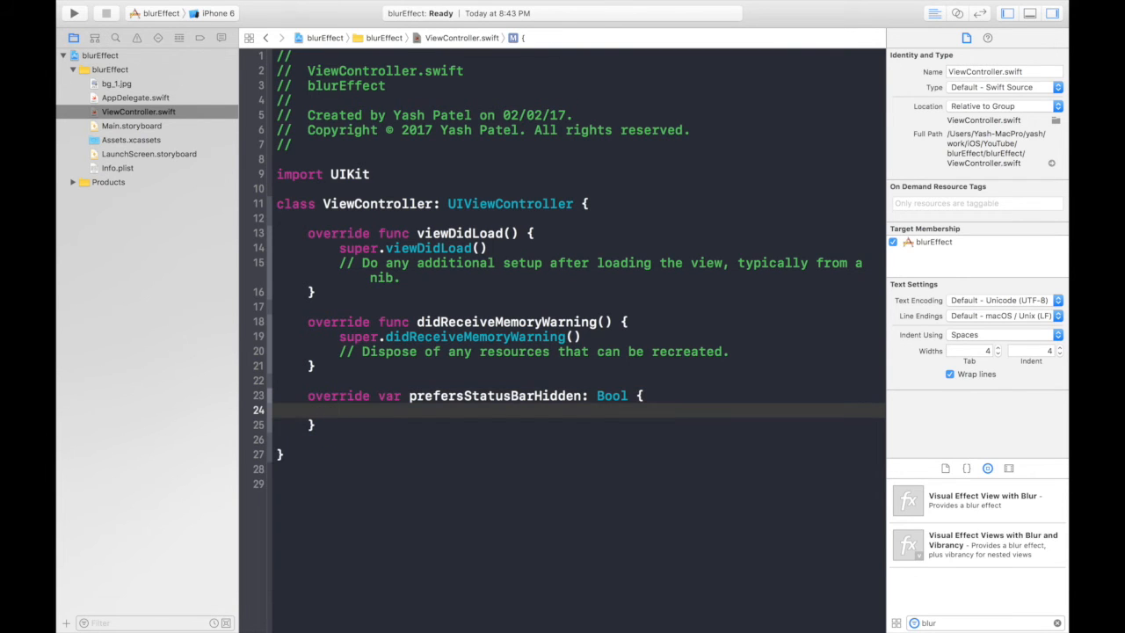
{"action": "type", "text": "return t"}
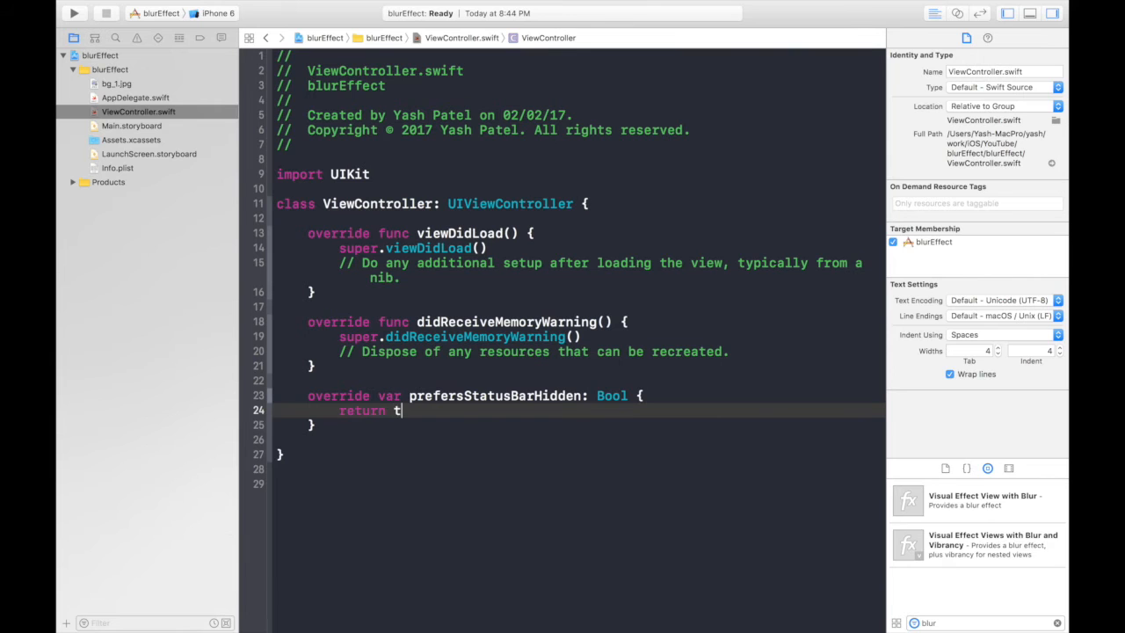
{"action": "type", "text": "rue"}
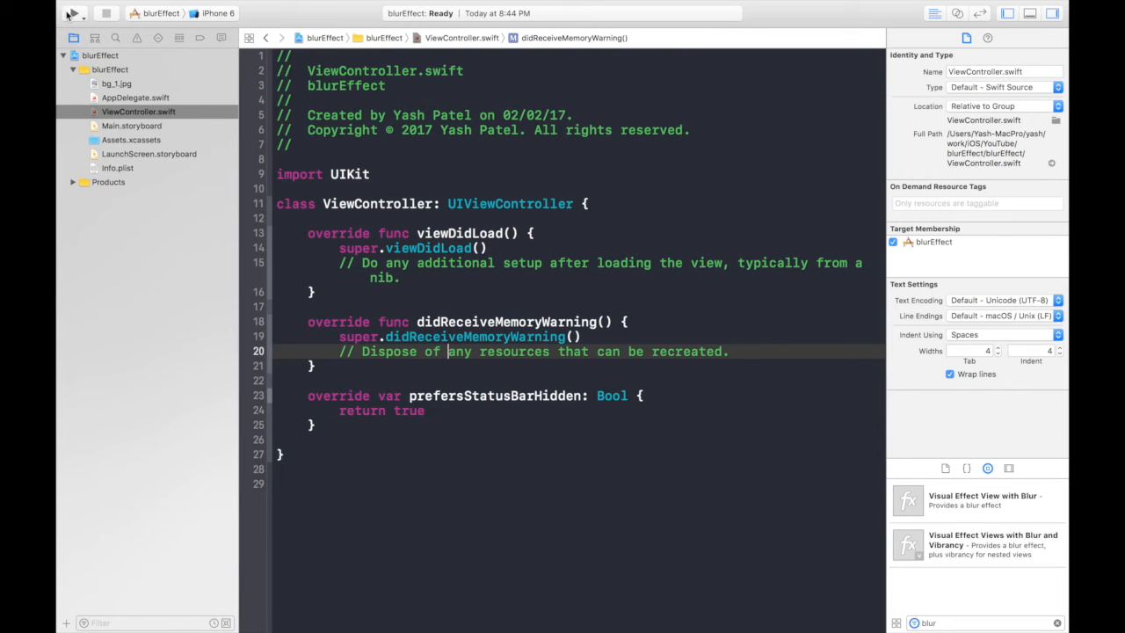
Step: Build and run the app and bring the iPhone 6 simulator to the front
{"action": "left_click", "coordinate": [74, 14]}
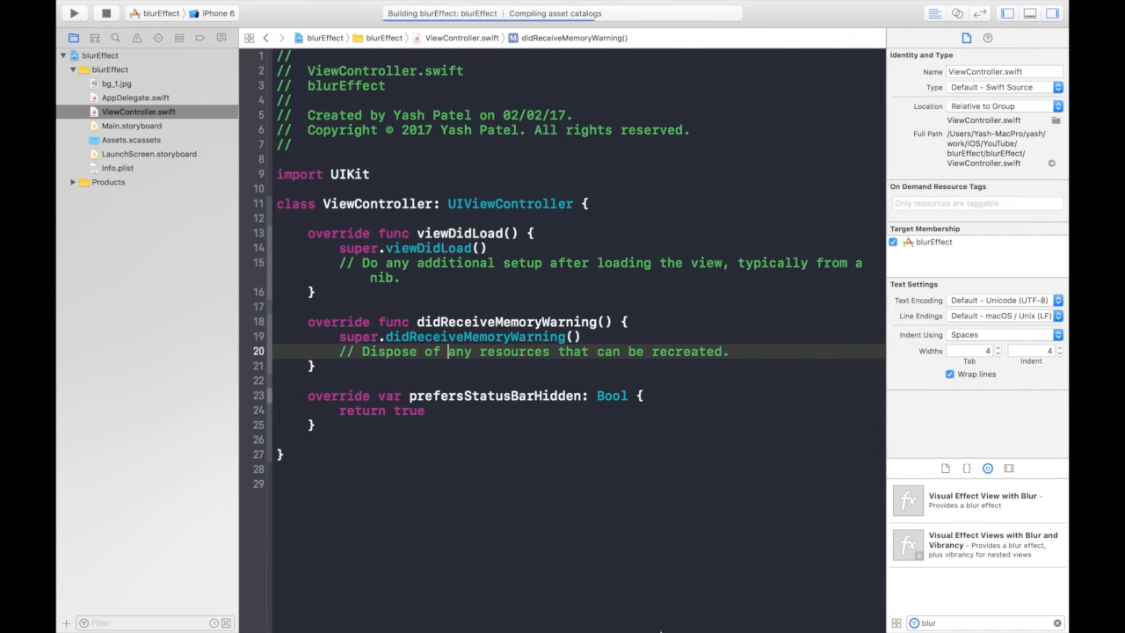
{"action": "left_click", "coordinate": [74, 12]}
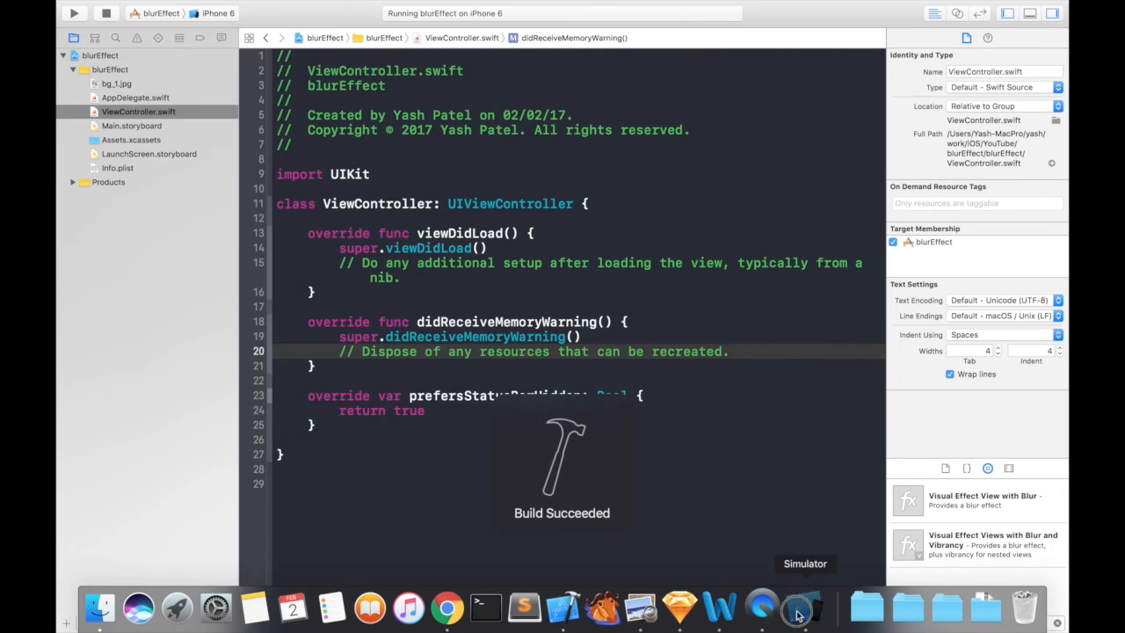
{"action": "left_click", "coordinate": [801, 606]}
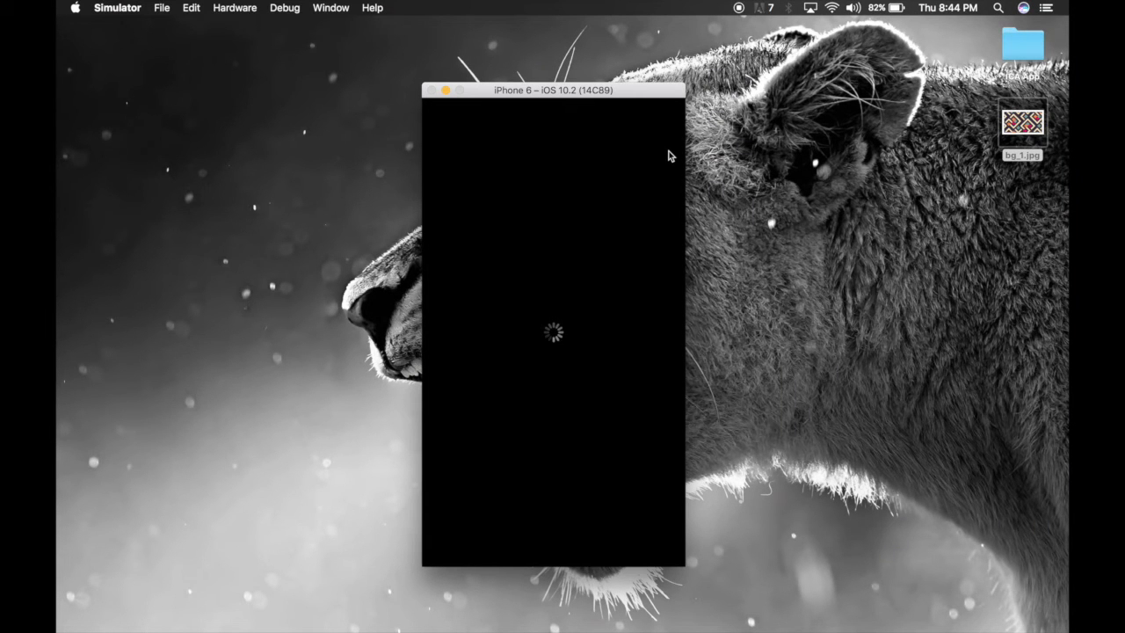
{"action": "mouse_move", "coordinate": [651, 101]}
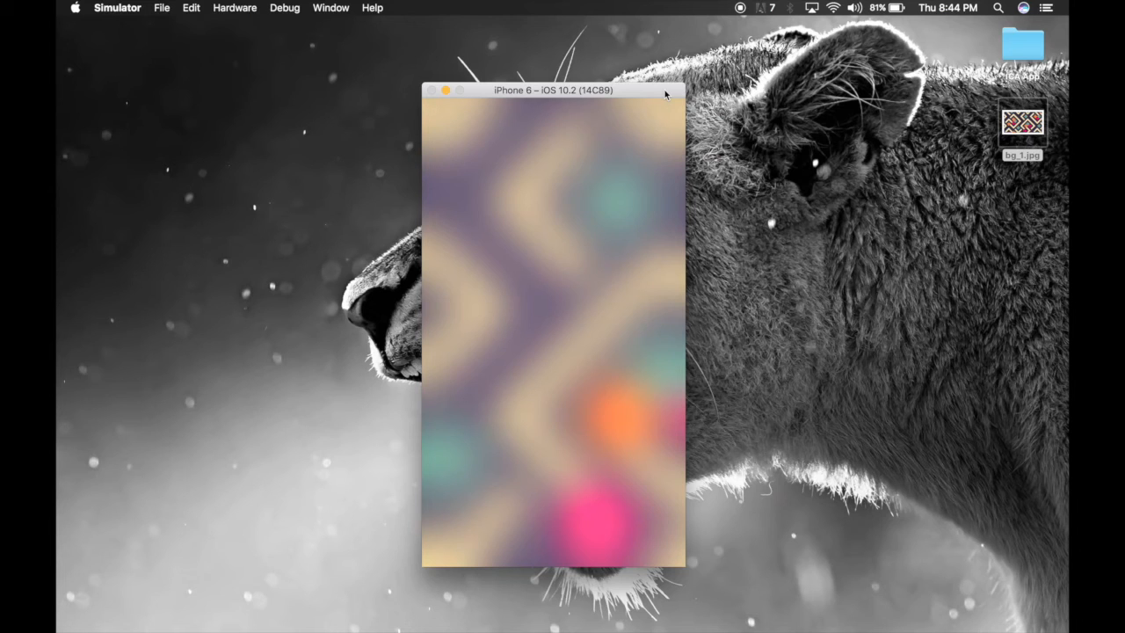
{"action": "mouse_move", "coordinate": [766, 615]}
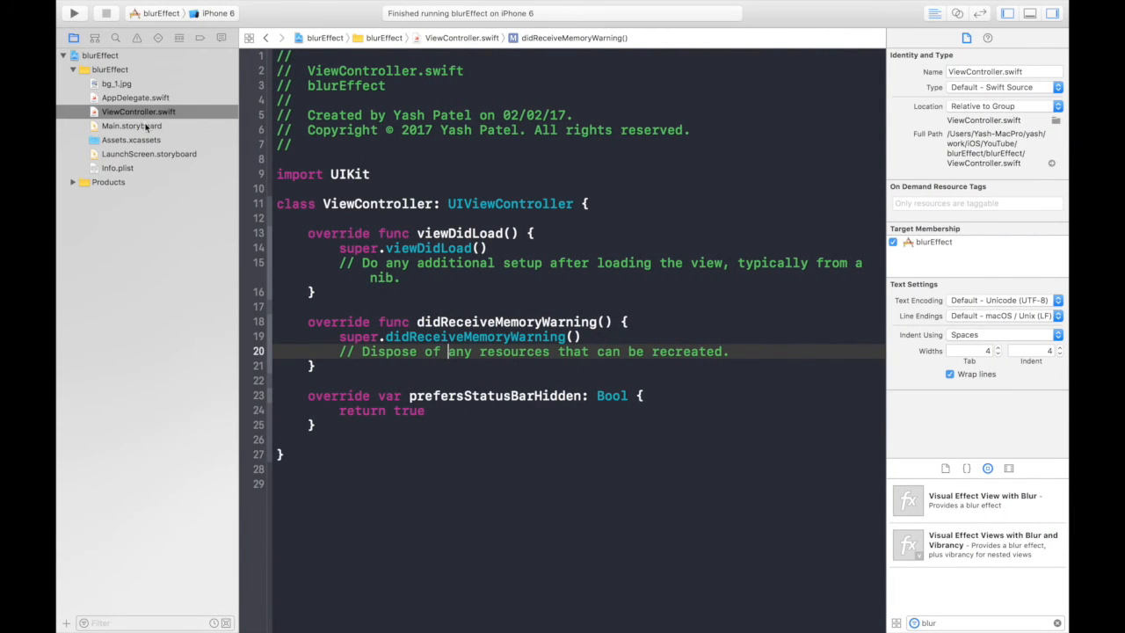
Step: Drag a Text Field onto Main.storyboard and place it near the top of the view
{"action": "left_click", "coordinate": [130, 127]}
{"action": "type", "text": "te"}
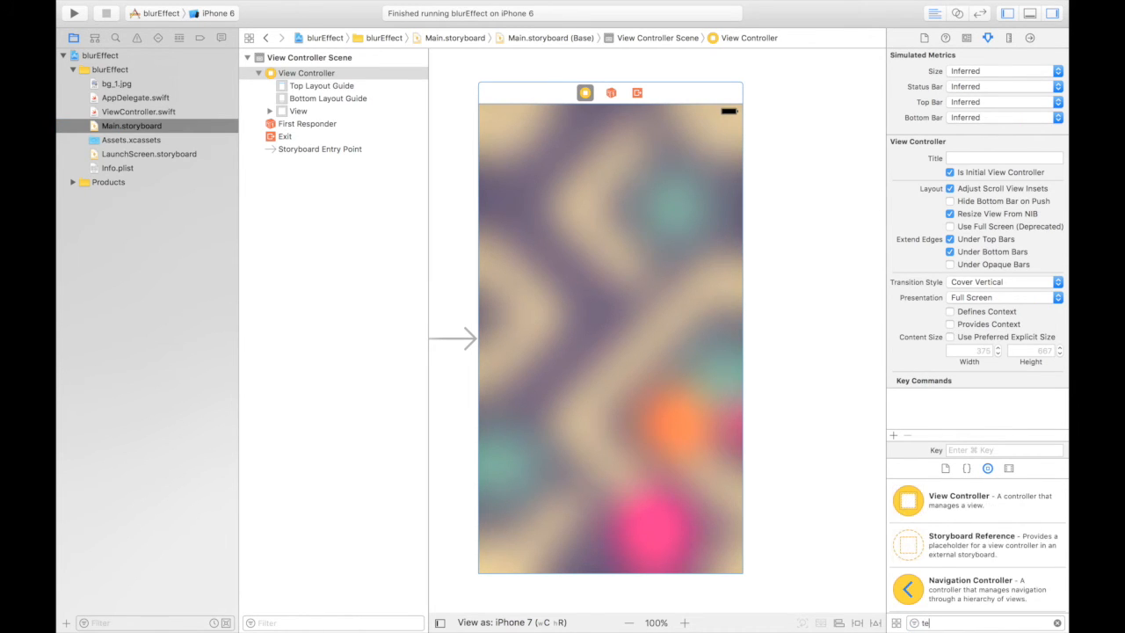
{"action": "left_click_drag", "start_coordinate": [923, 500], "coordinate": [517, 162]}
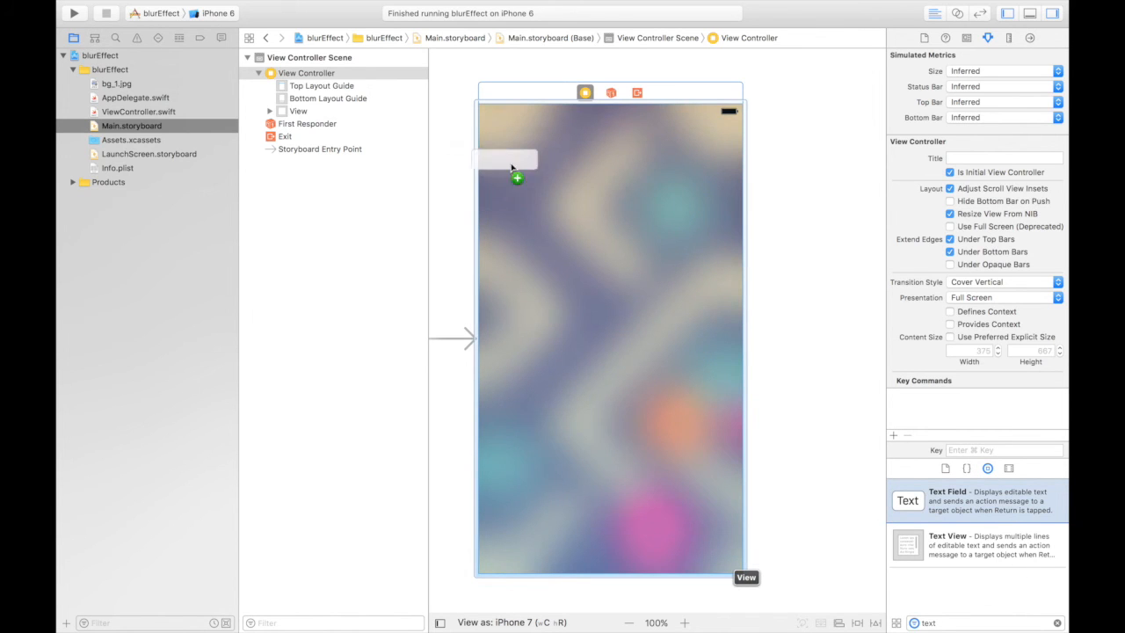
{"action": "left_click_drag", "start_coordinate": [506, 158], "coordinate": [611, 176]}
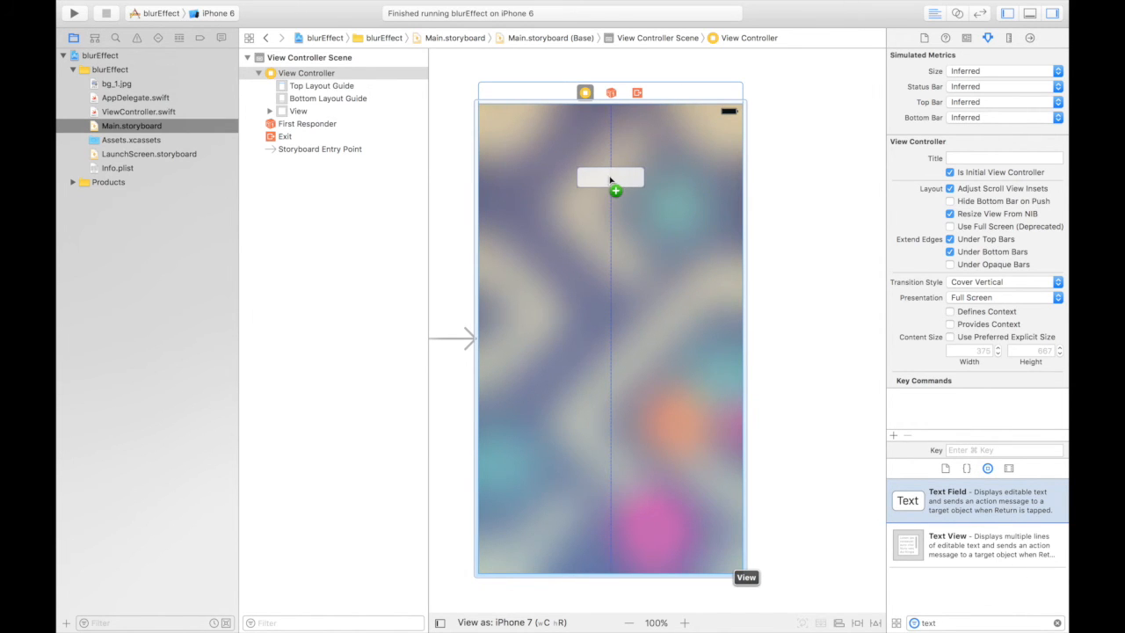
{"action": "left_click", "coordinate": [612, 178]}
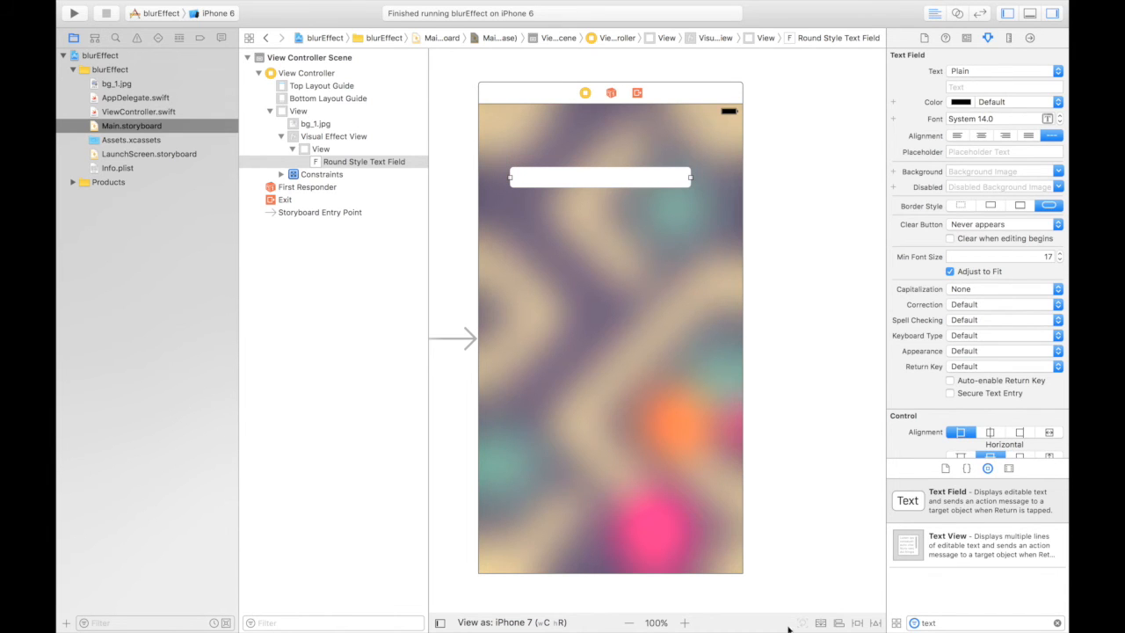
Step: Pin the text field's top, leading and trailing edges with new constraints
{"action": "left_click", "coordinate": [820, 622]}
{"action": "type", "text": "0"}
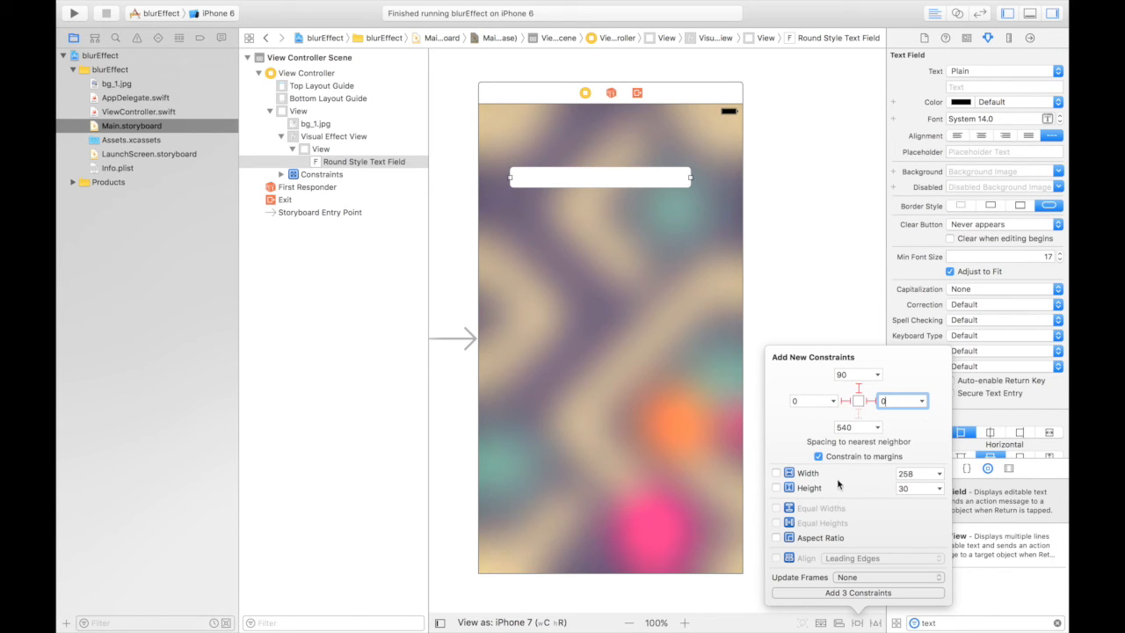
{"action": "left_click", "coordinate": [776, 489]}
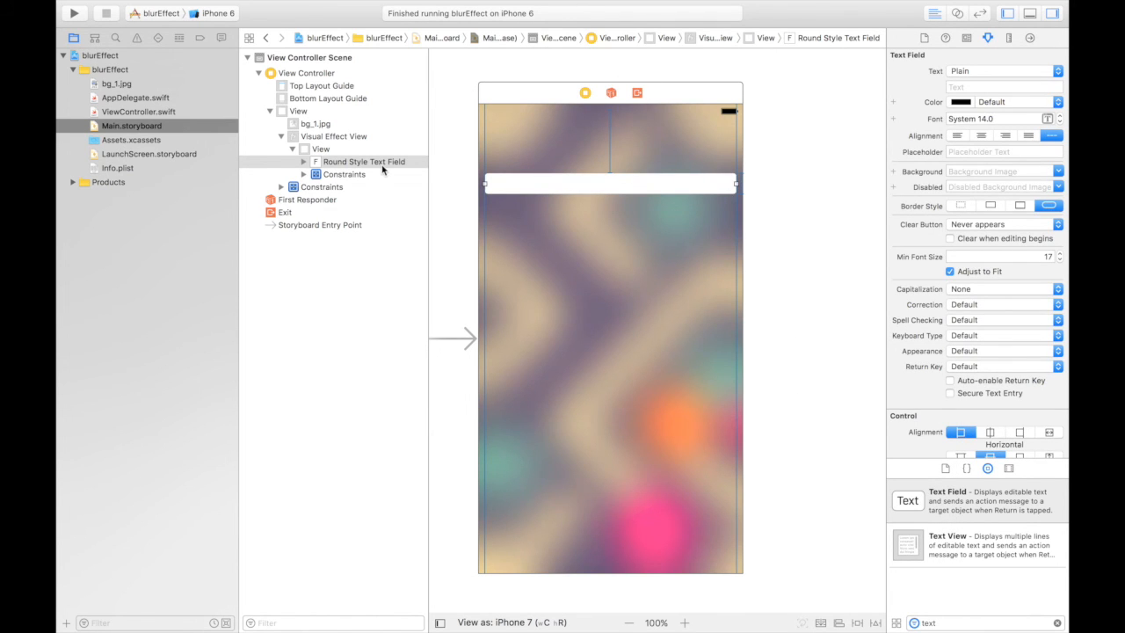
Step: Move the Round Style Text Field above the Visual Effect View in the outline and rerun in Simulator
{"action": "left_click", "coordinate": [364, 162]}
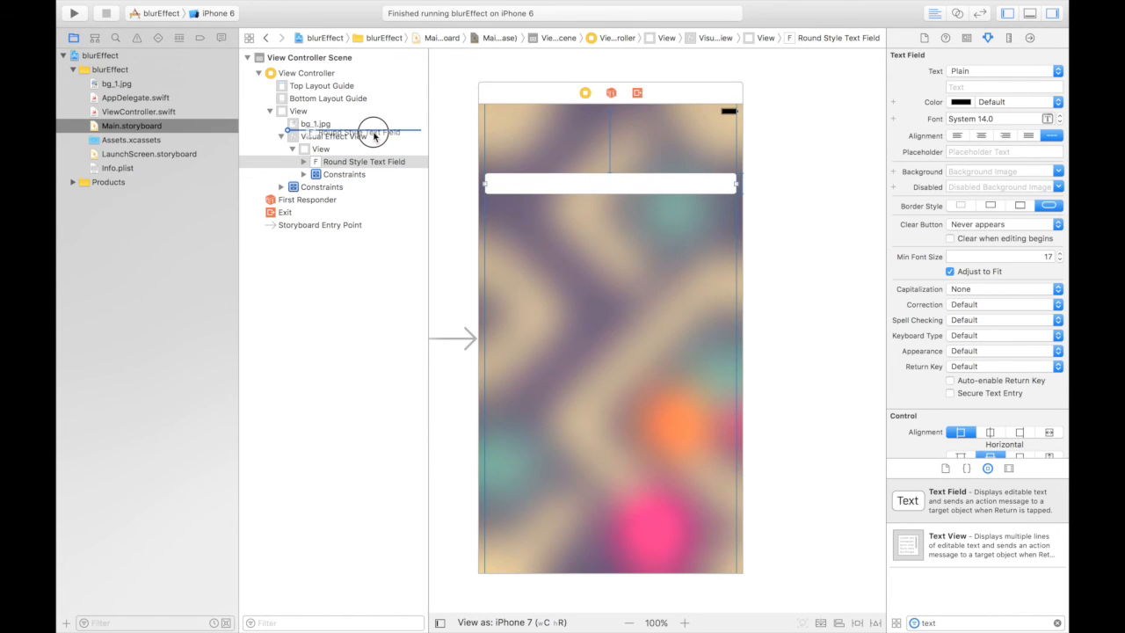
{"action": "left_click", "coordinate": [363, 137]}
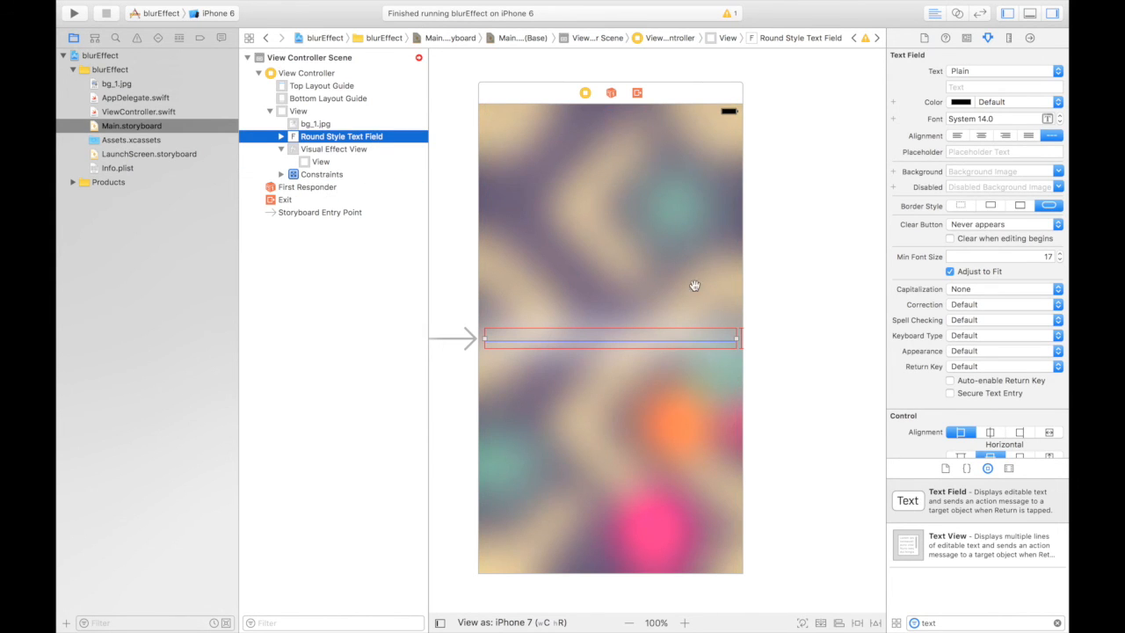
{"action": "mouse_move", "coordinate": [583, 243]}
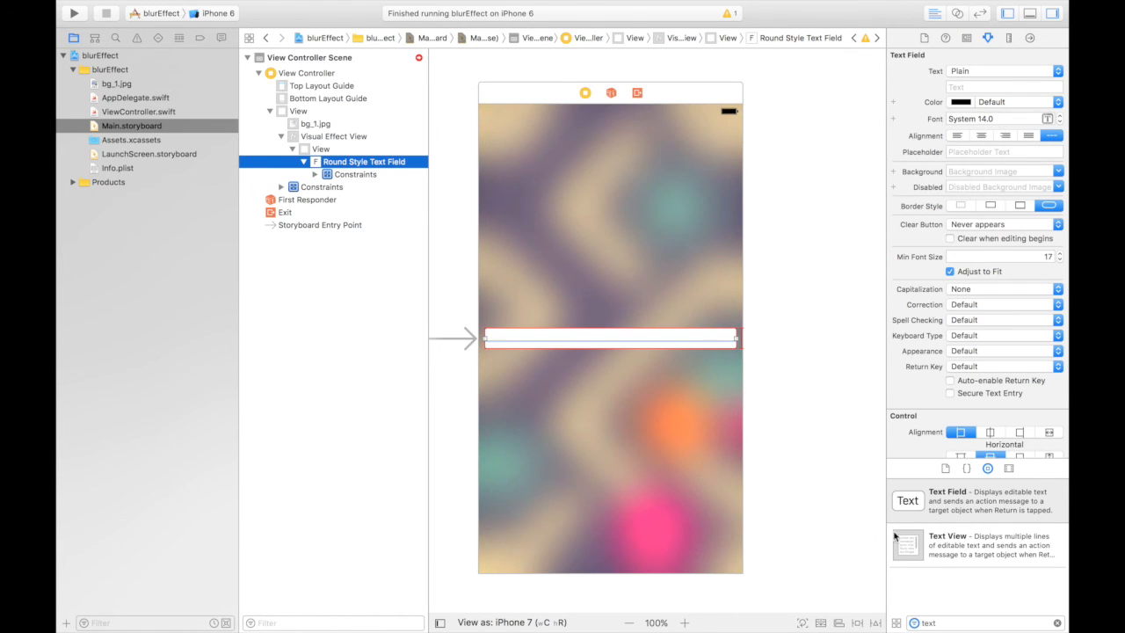
{"action": "mouse_move", "coordinate": [882, 528]}
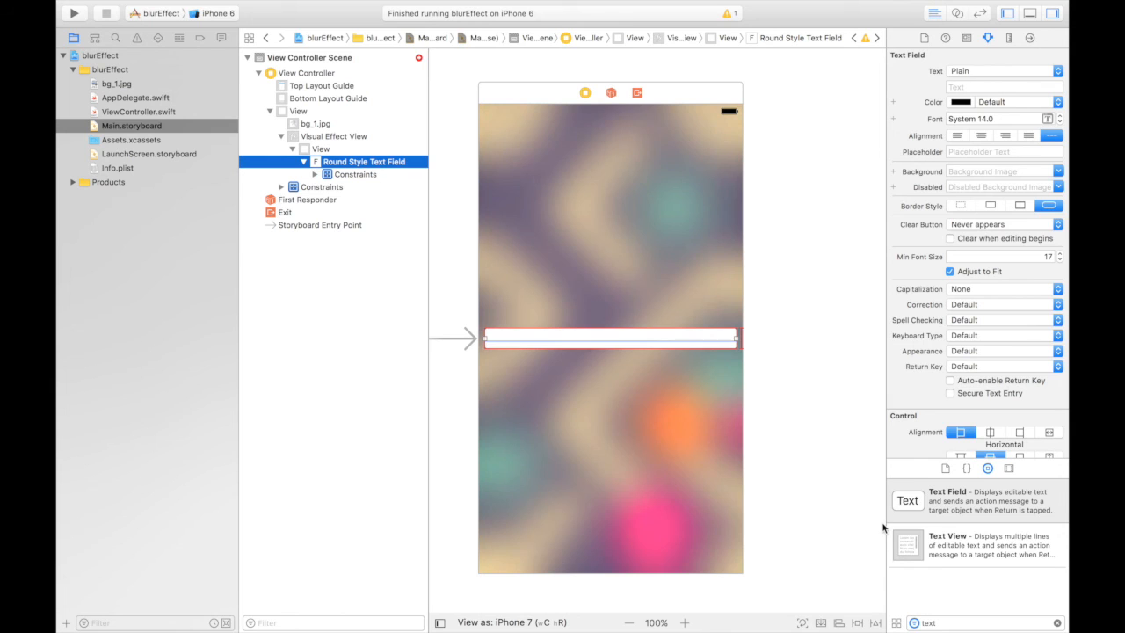
{"action": "mouse_move", "coordinate": [847, 489]}
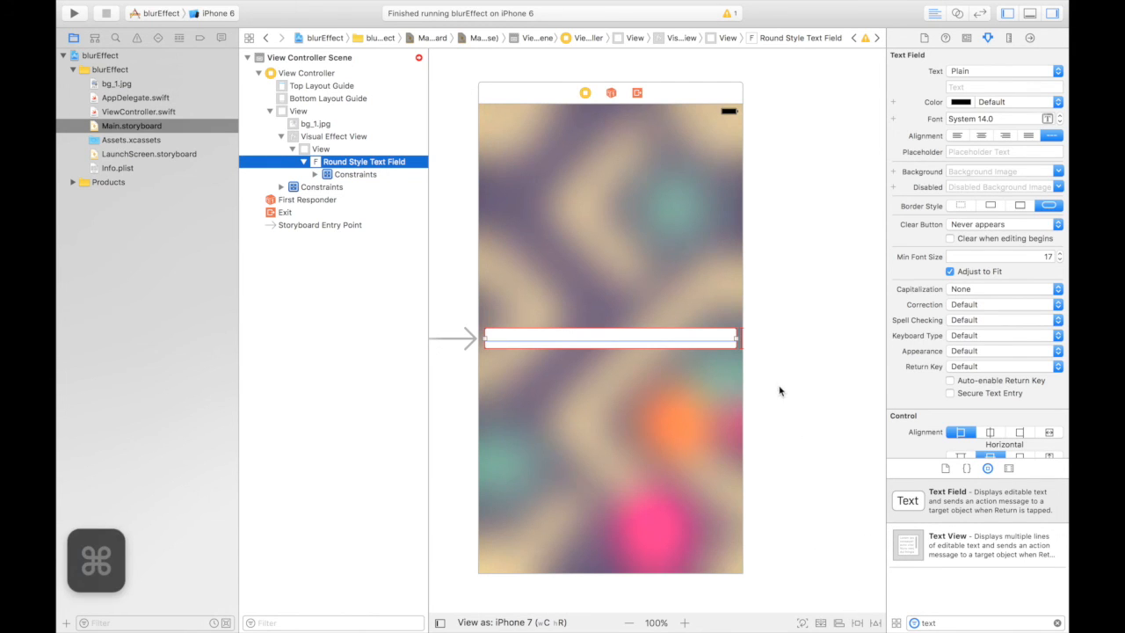
{"action": "left_click", "coordinate": [773, 383]}
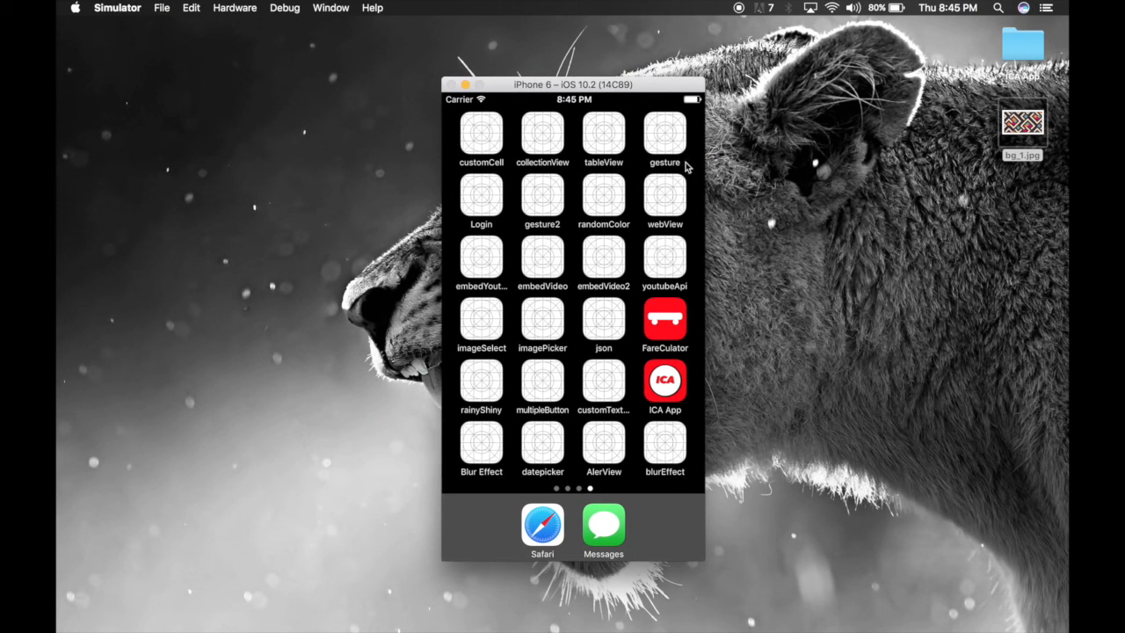
{"action": "mouse_move", "coordinate": [897, 73]}
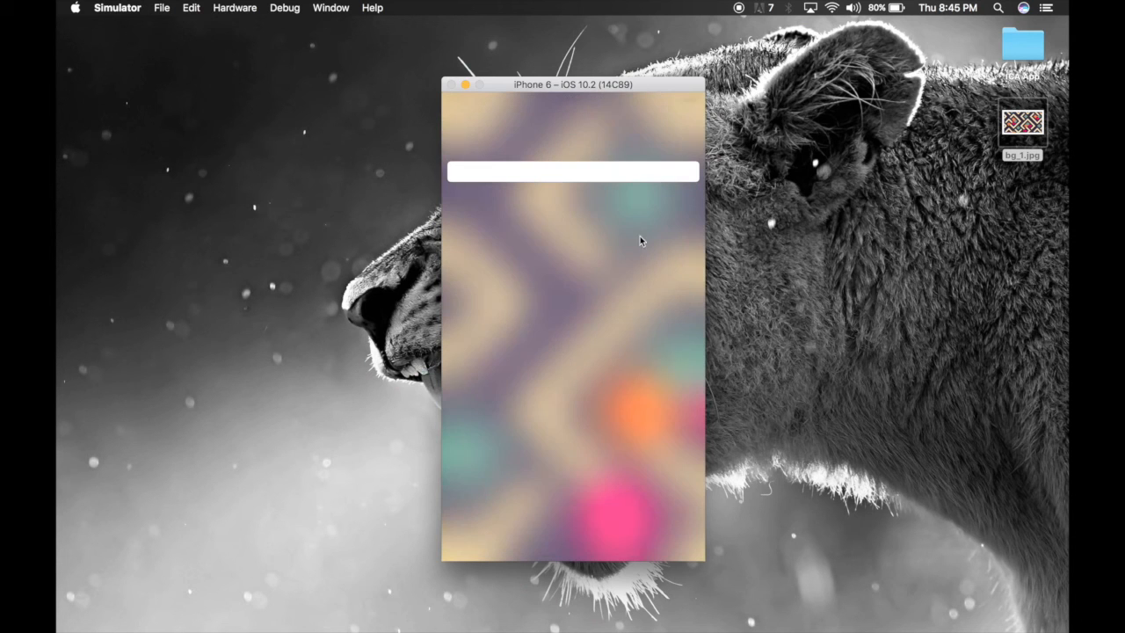
{"action": "mouse_move", "coordinate": [534, 175]}
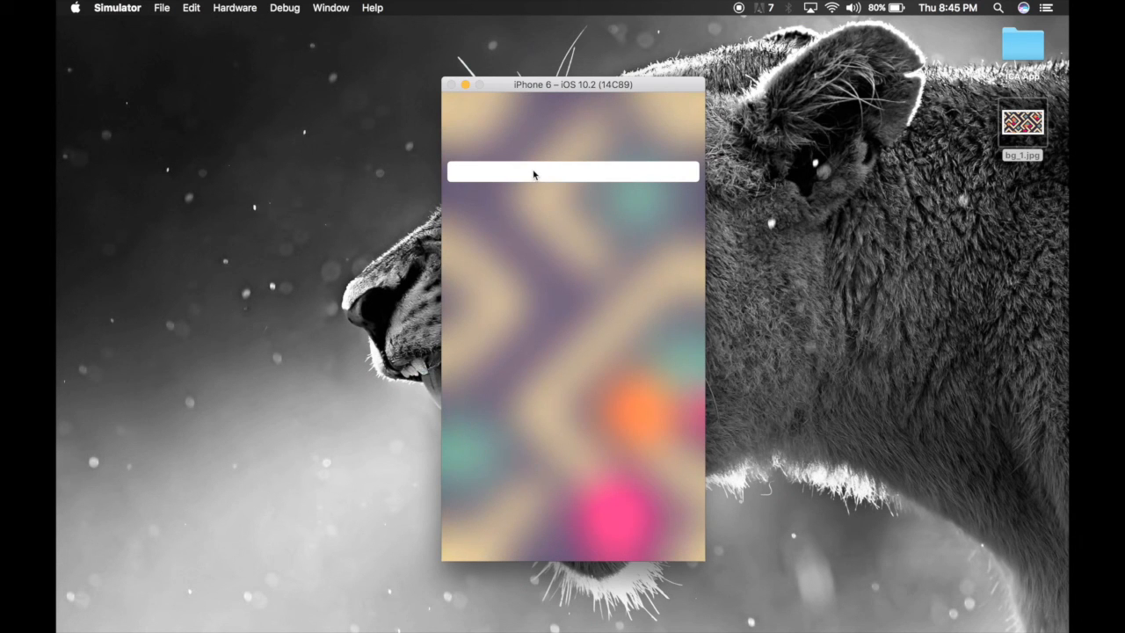